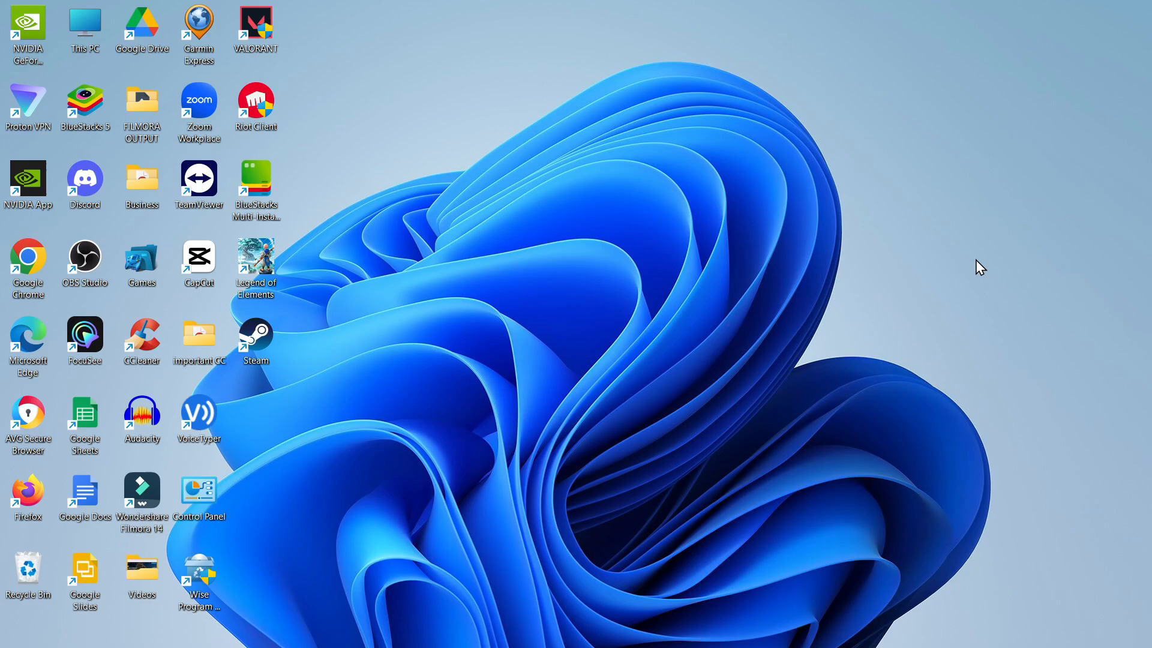
mouse_move(833, 356)
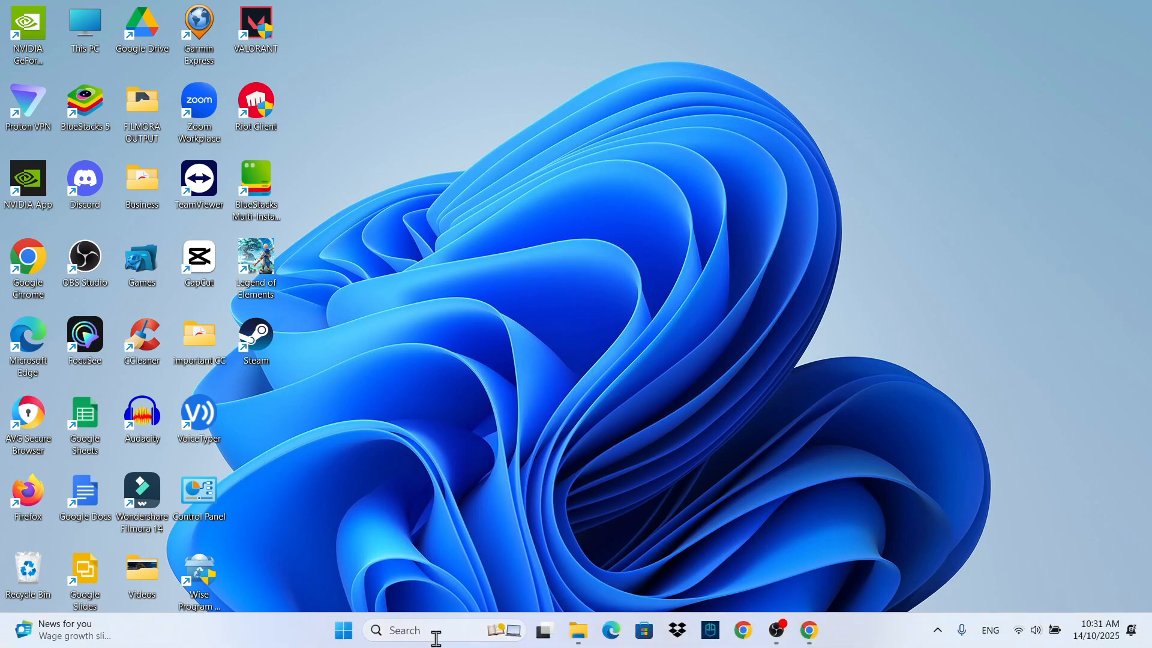
mouse_move(409, 629)
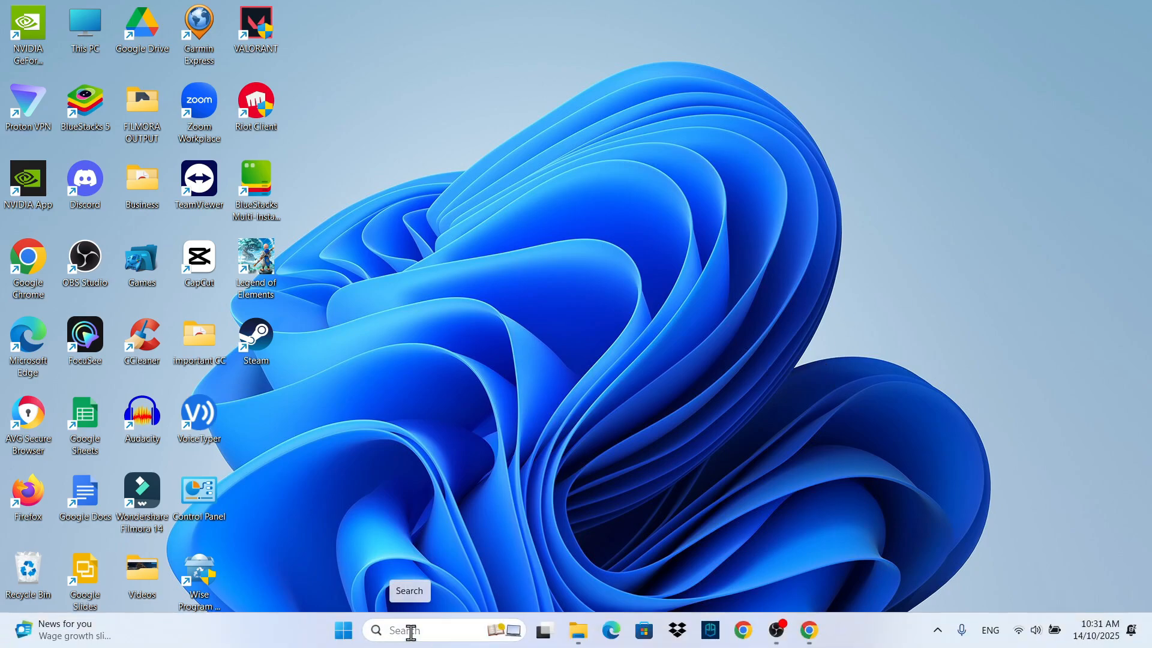
- Search Windows for 'settings' to find the Settings app
type("settings")
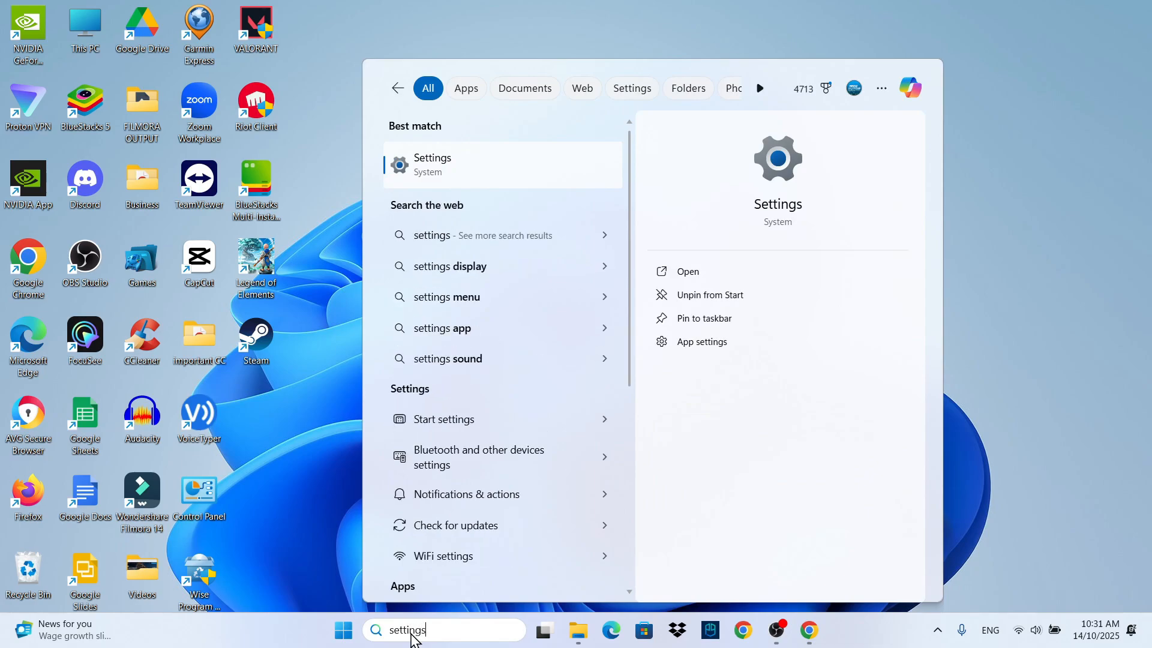
mouse_move(495, 175)
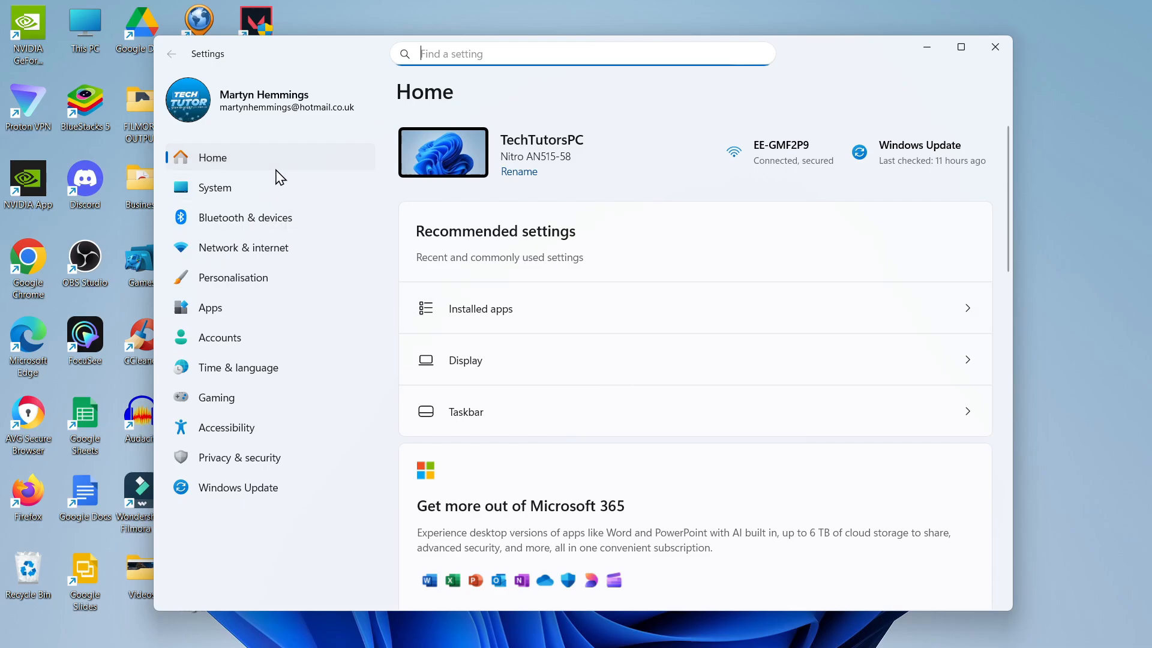
mouse_move(243, 248)
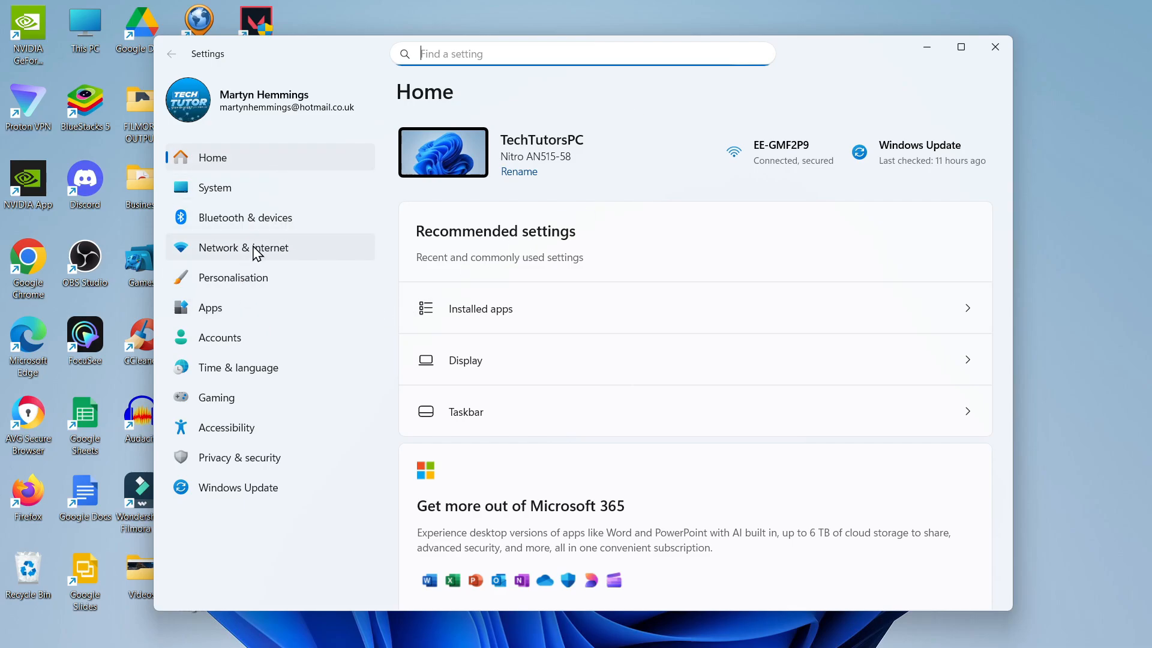
mouse_move(285, 493)
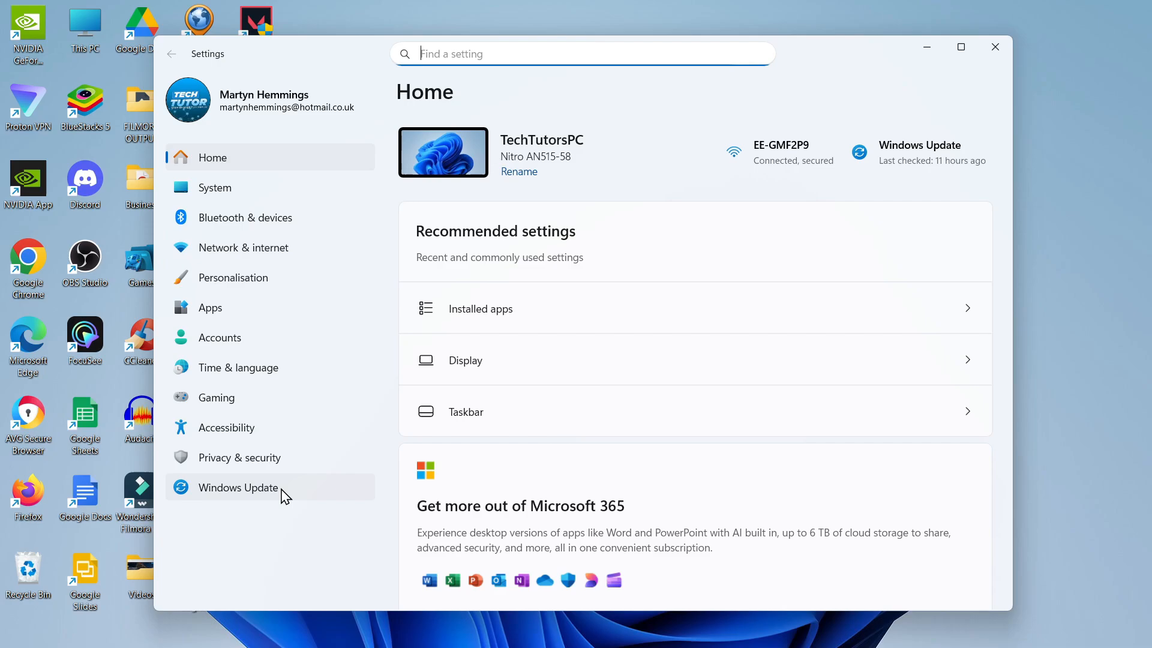
- Run a Windows Update check, confirming the PC is up to date
left_click(237, 487)
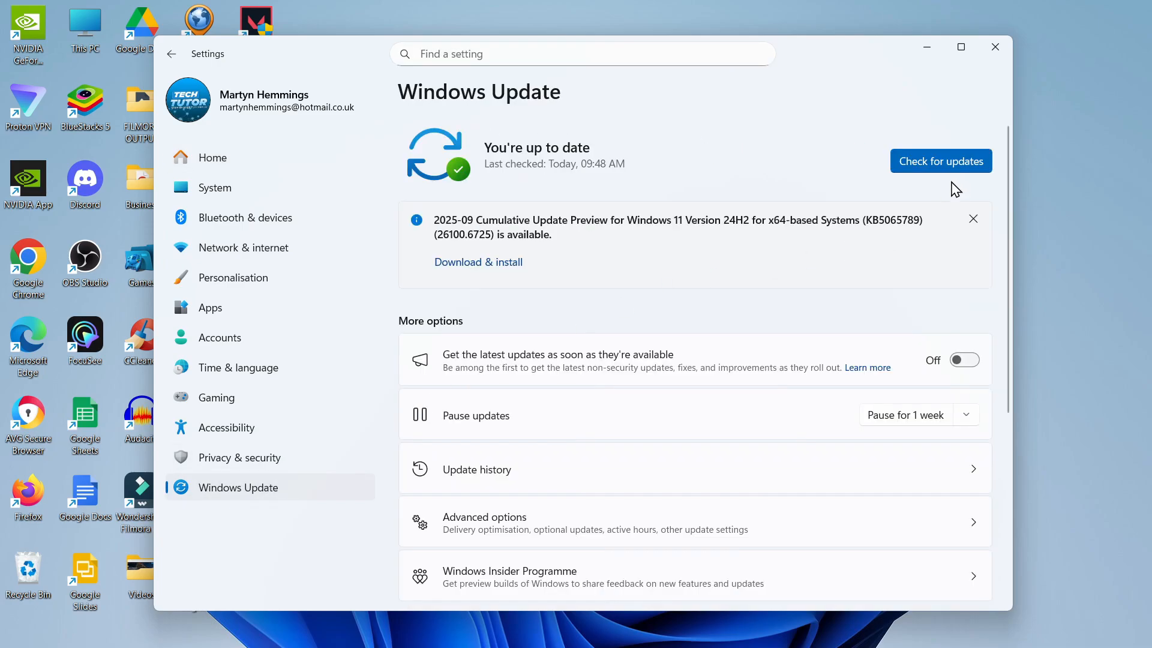
mouse_move(977, 165)
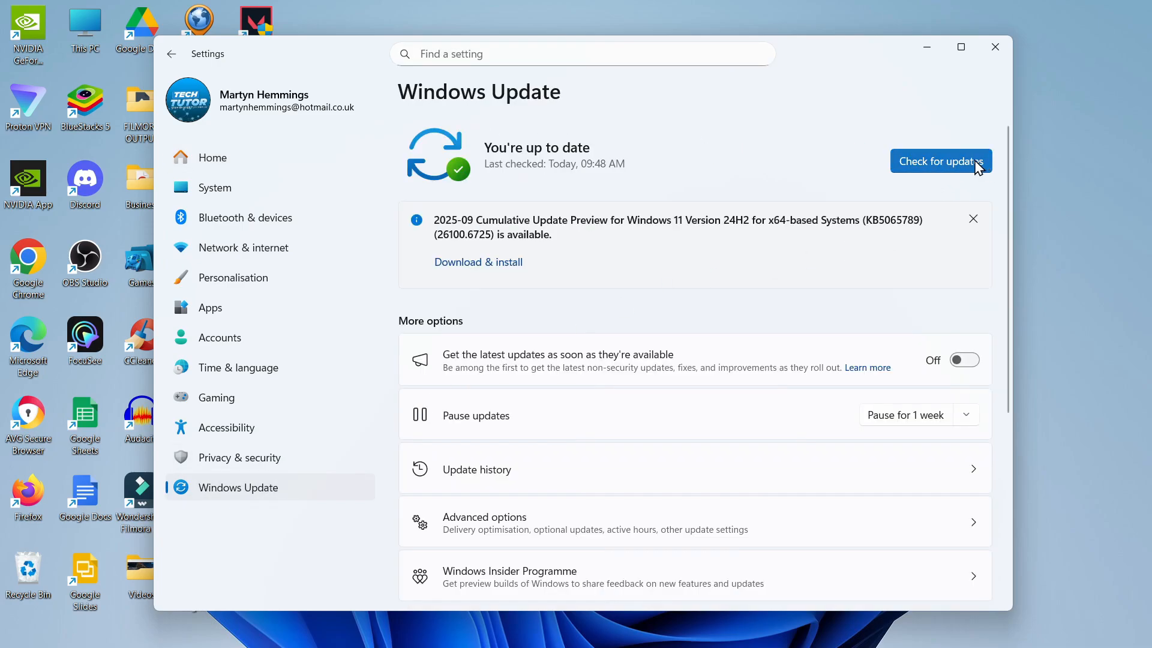
left_click(940, 161)
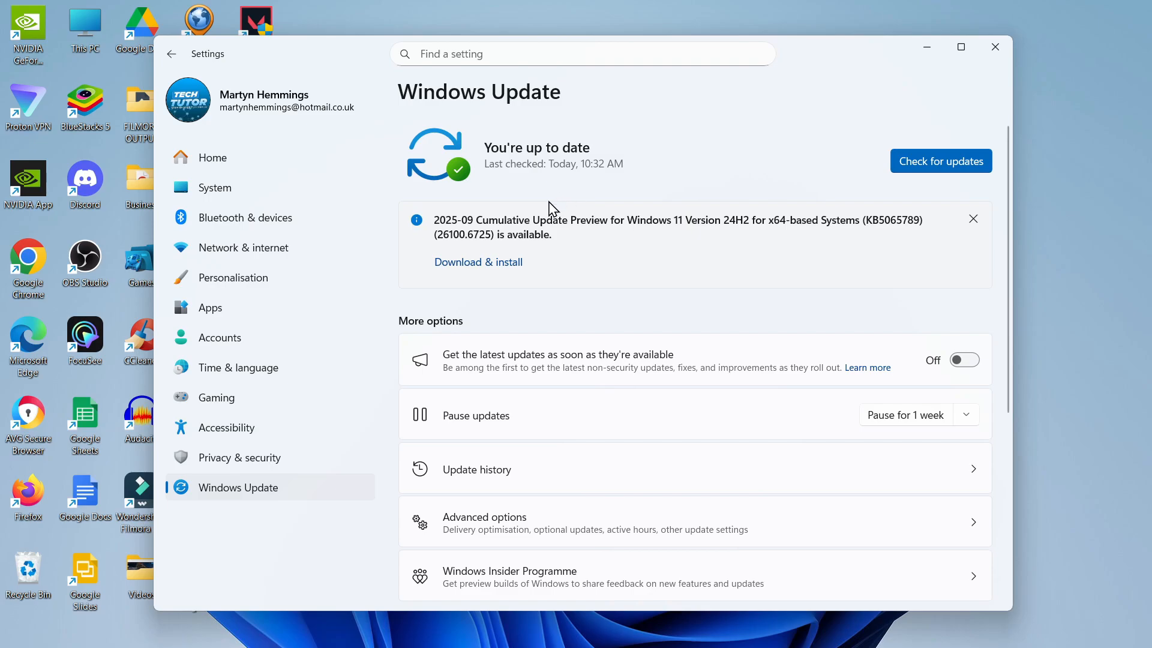
mouse_move(478, 262)
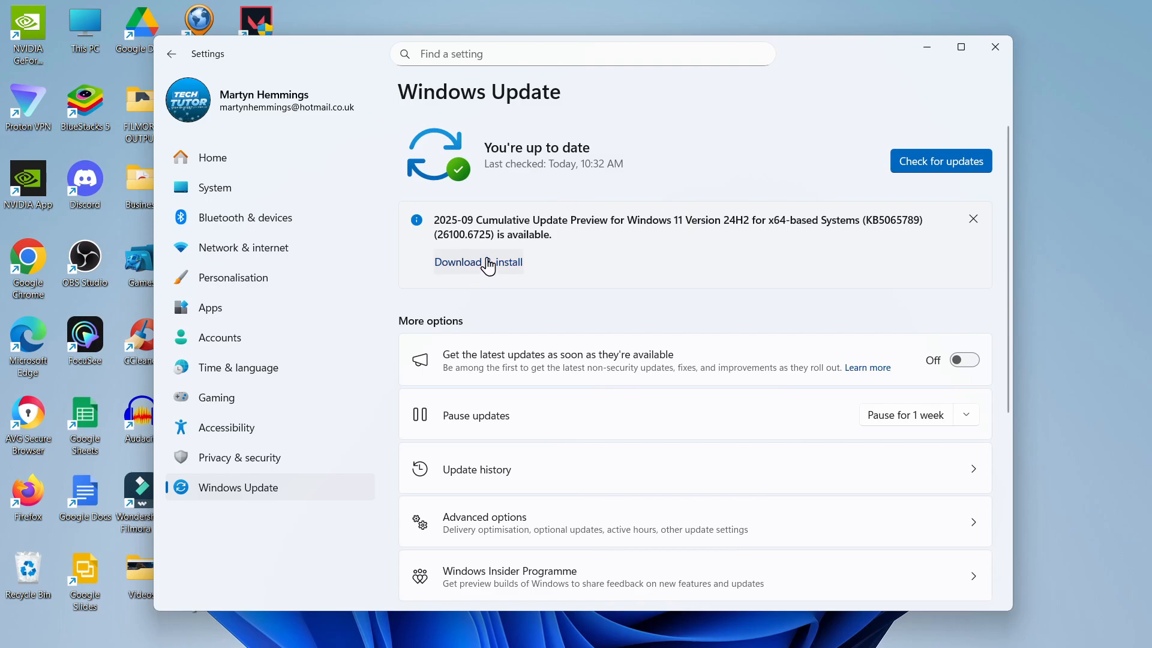
mouse_move(468, 185)
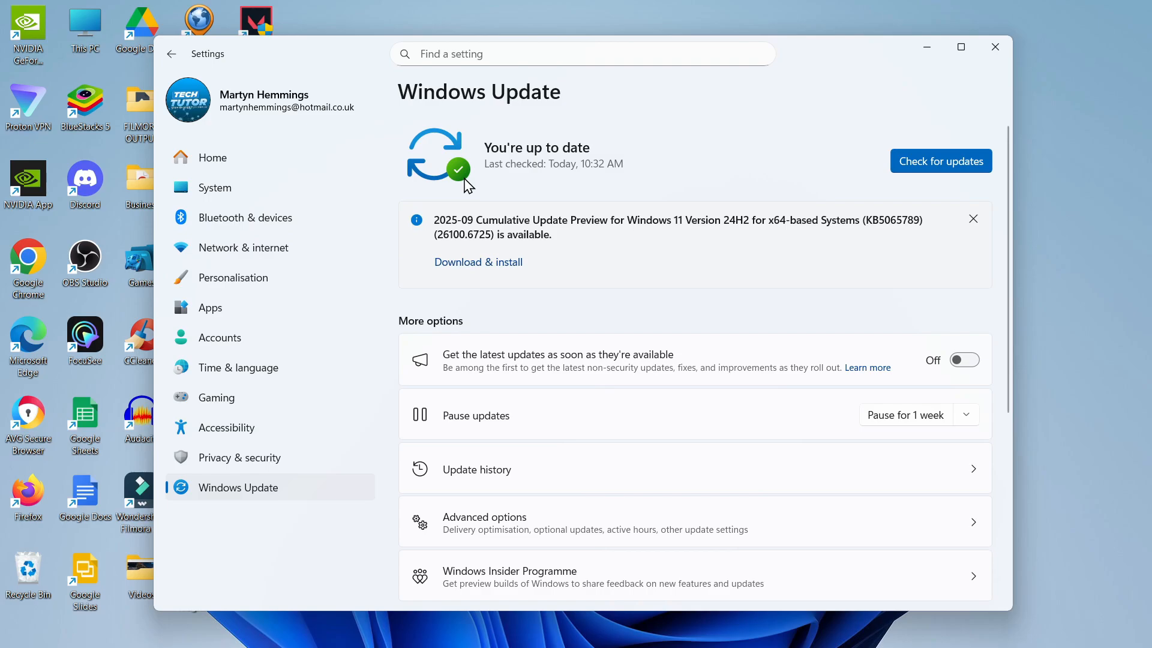
mouse_move(684, 231)
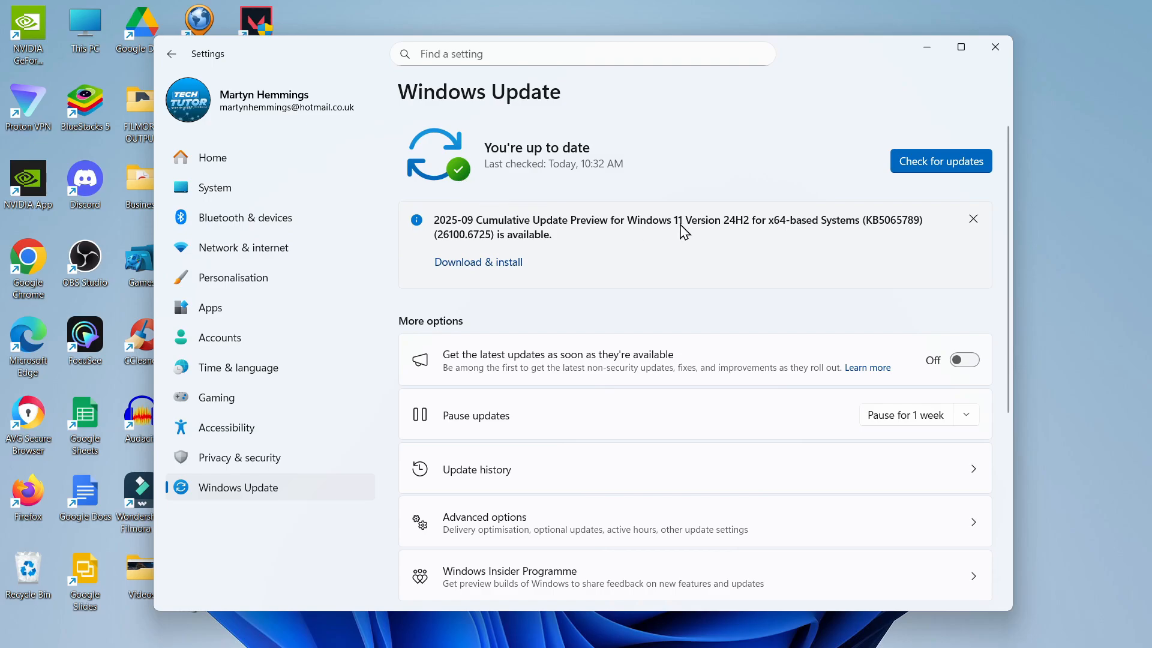
- Scroll through Advanced options to the Optional updates entry showing 2 available
scroll("down", 3)
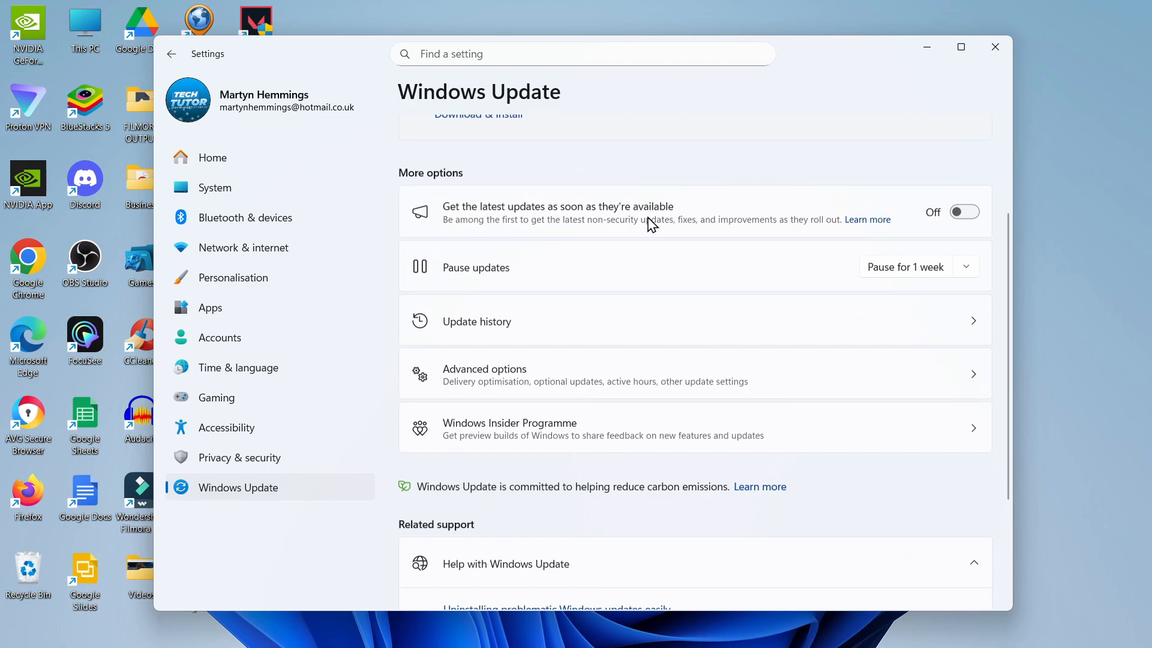
mouse_move(608, 382)
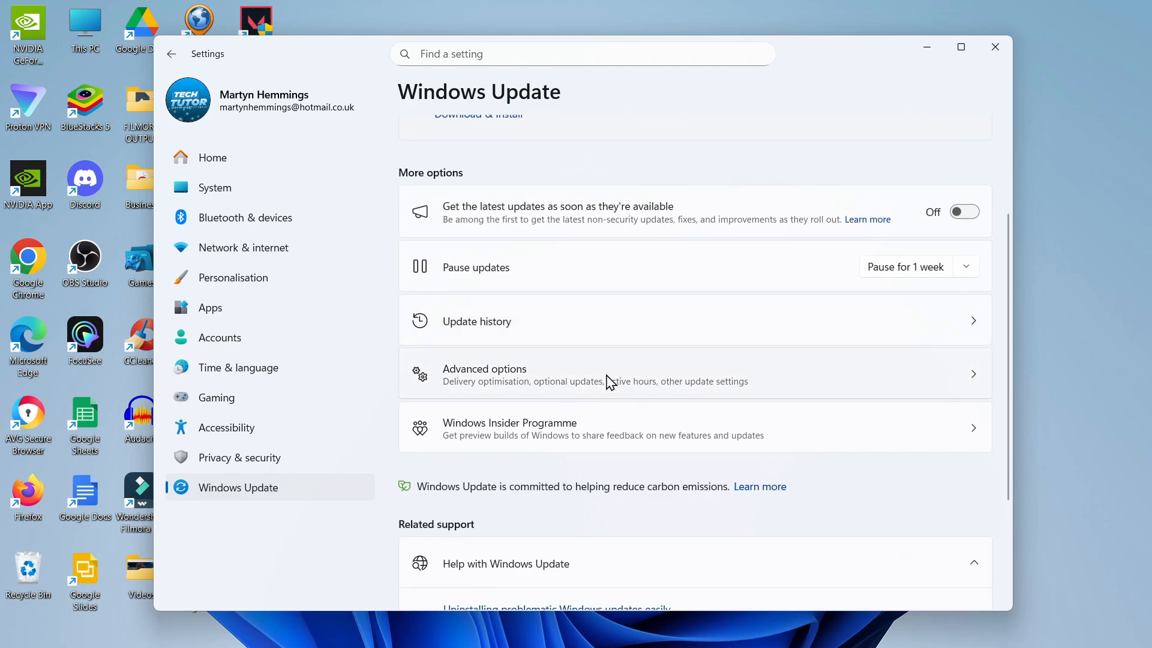
mouse_move(634, 376)
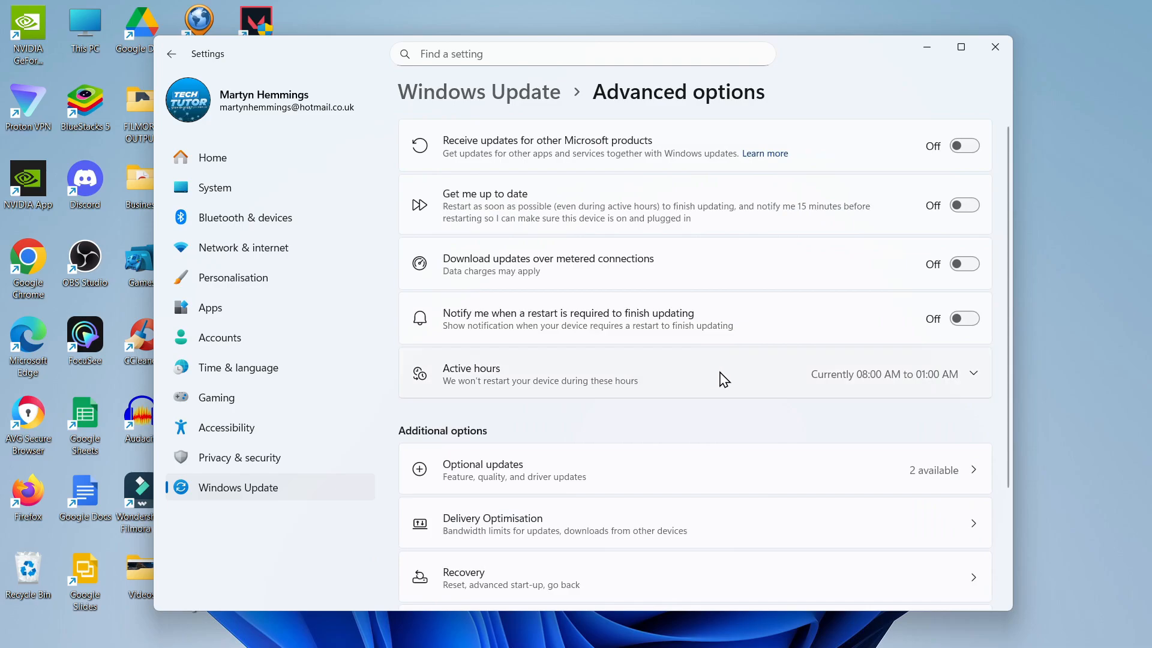
scroll("down", 3)
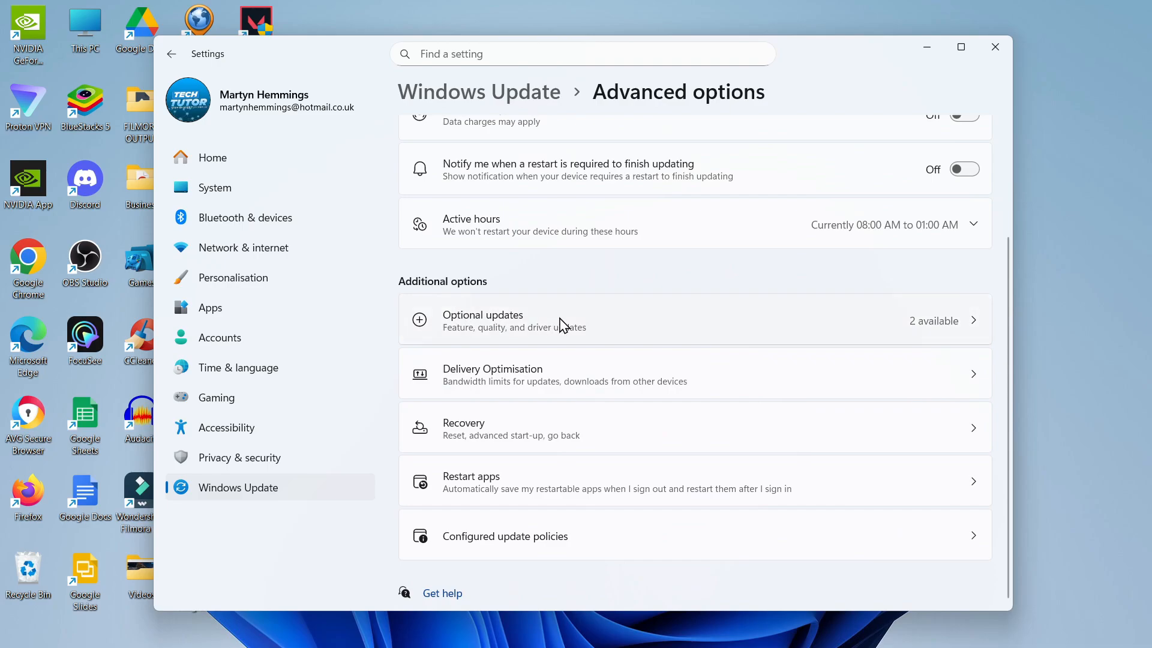
mouse_move(498, 345)
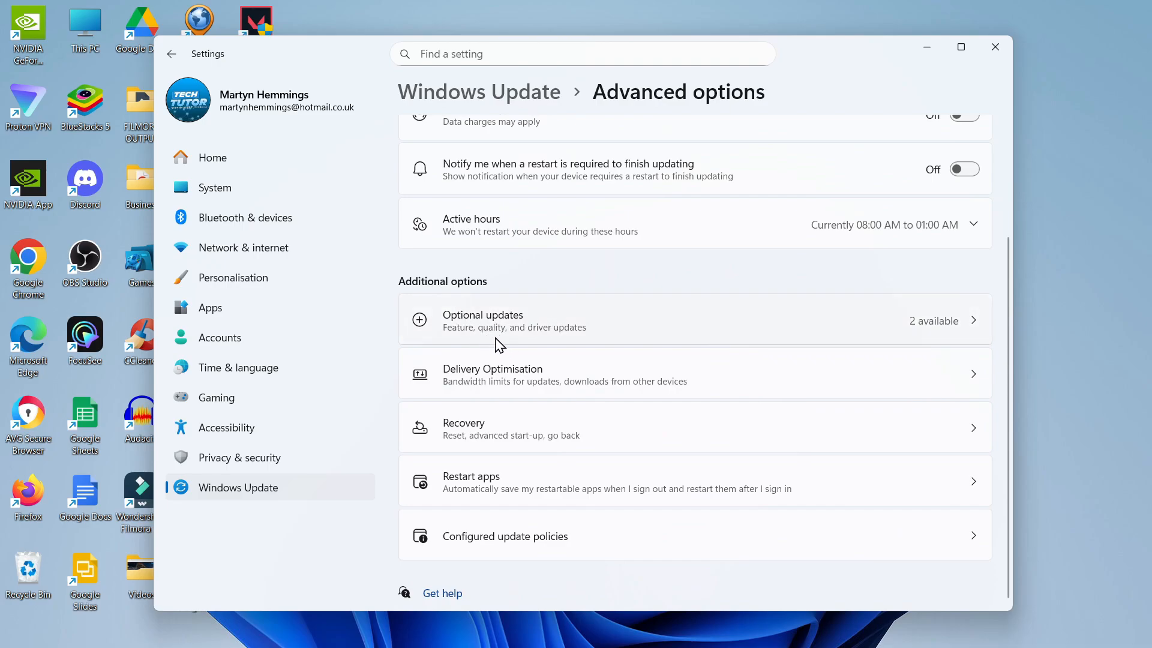
mouse_move(873, 329)
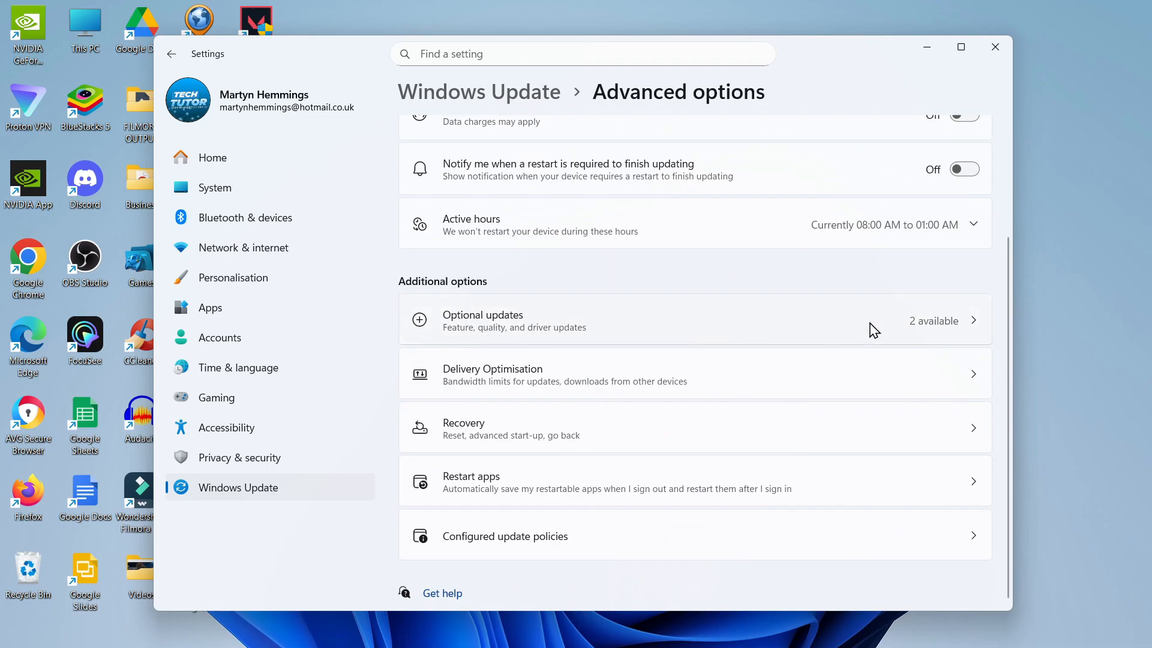
mouse_move(942, 343)
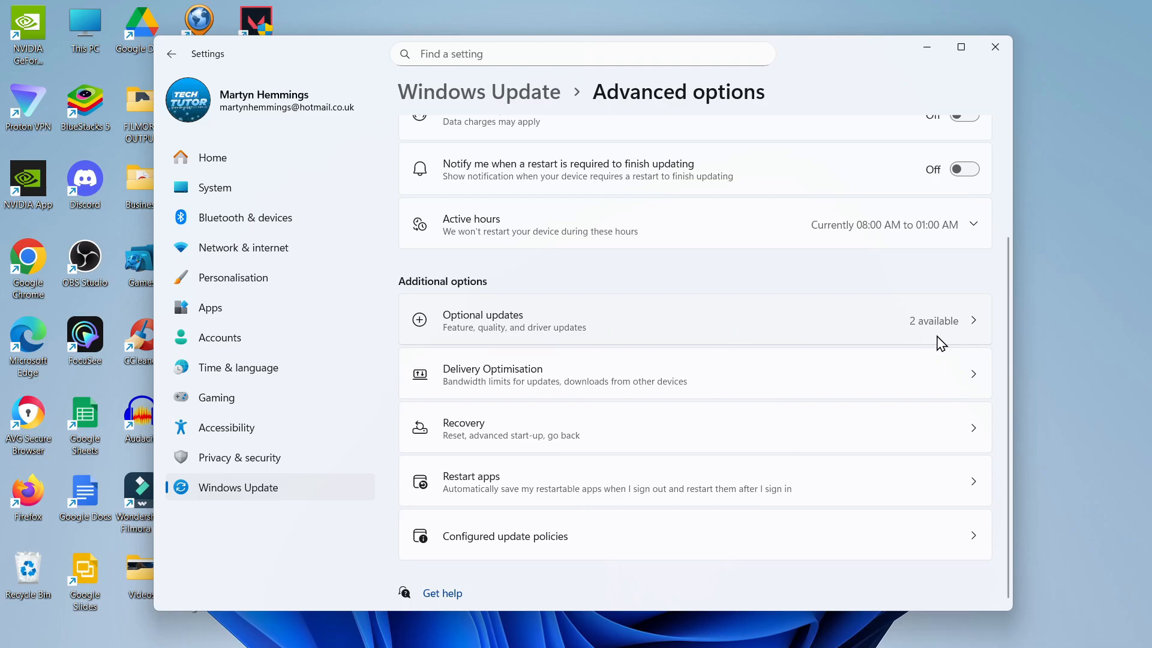
mouse_move(942, 340)
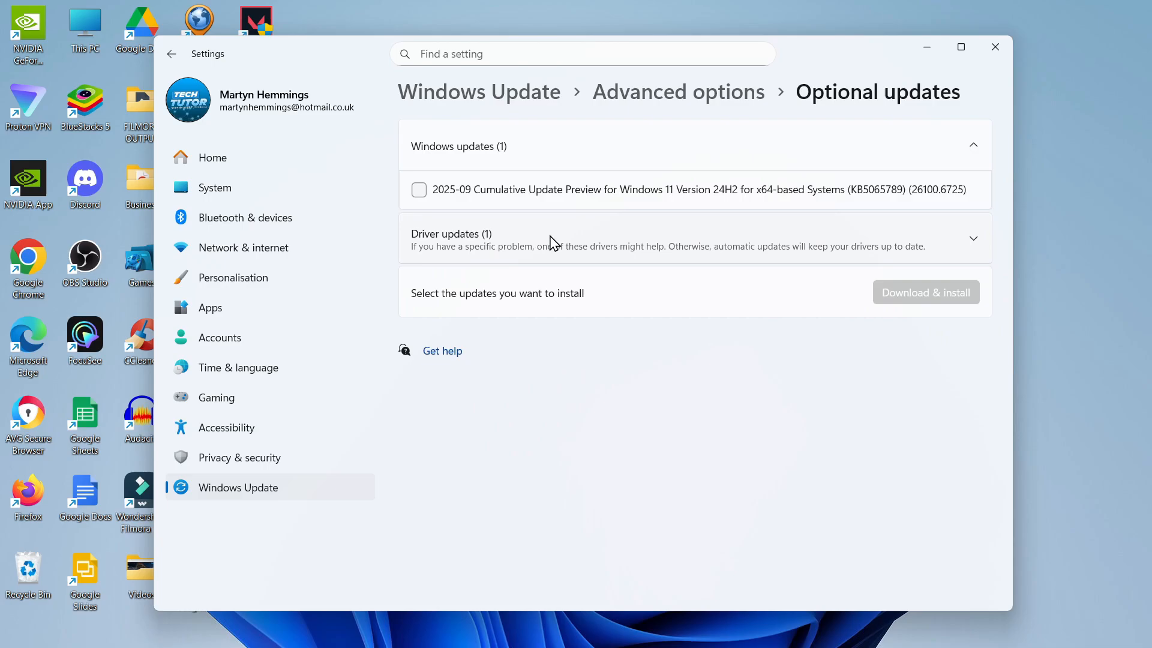
mouse_move(984, 246)
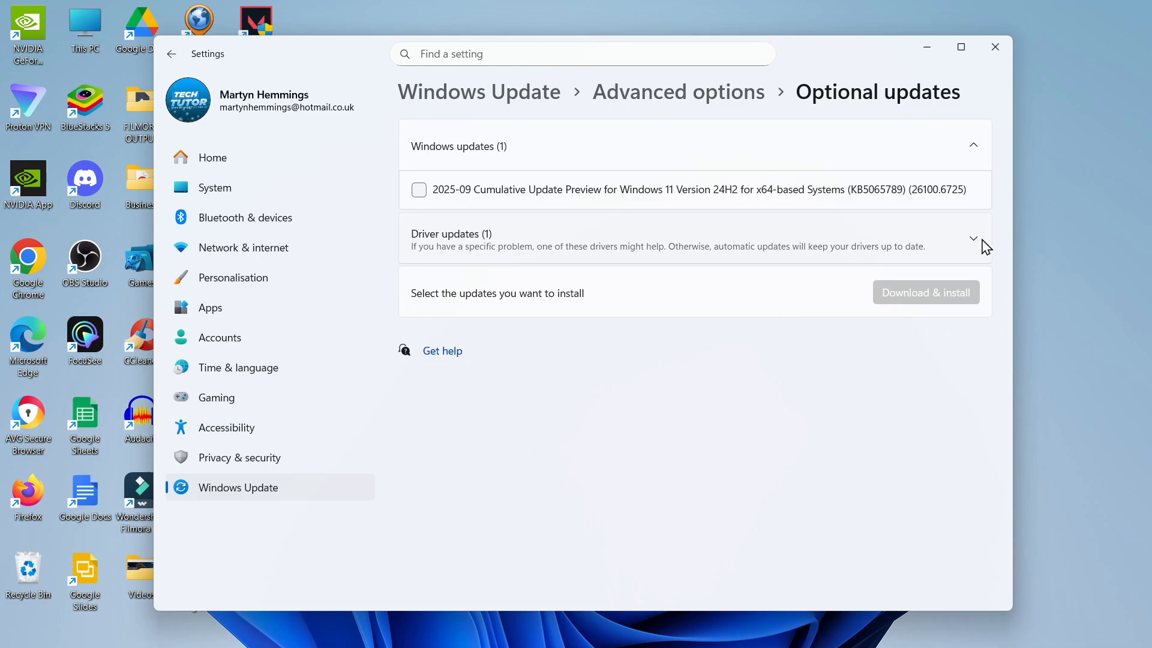
- Expand Driver updates and tick the Insyde Software firmware update
left_click(973, 238)
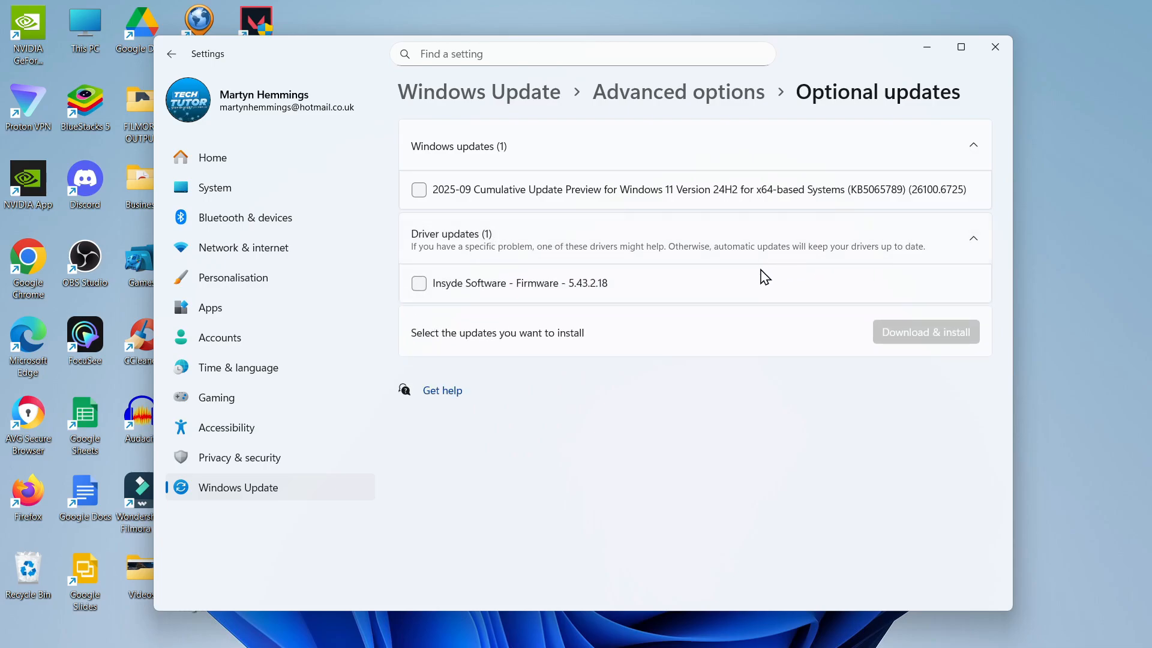
mouse_move(494, 292)
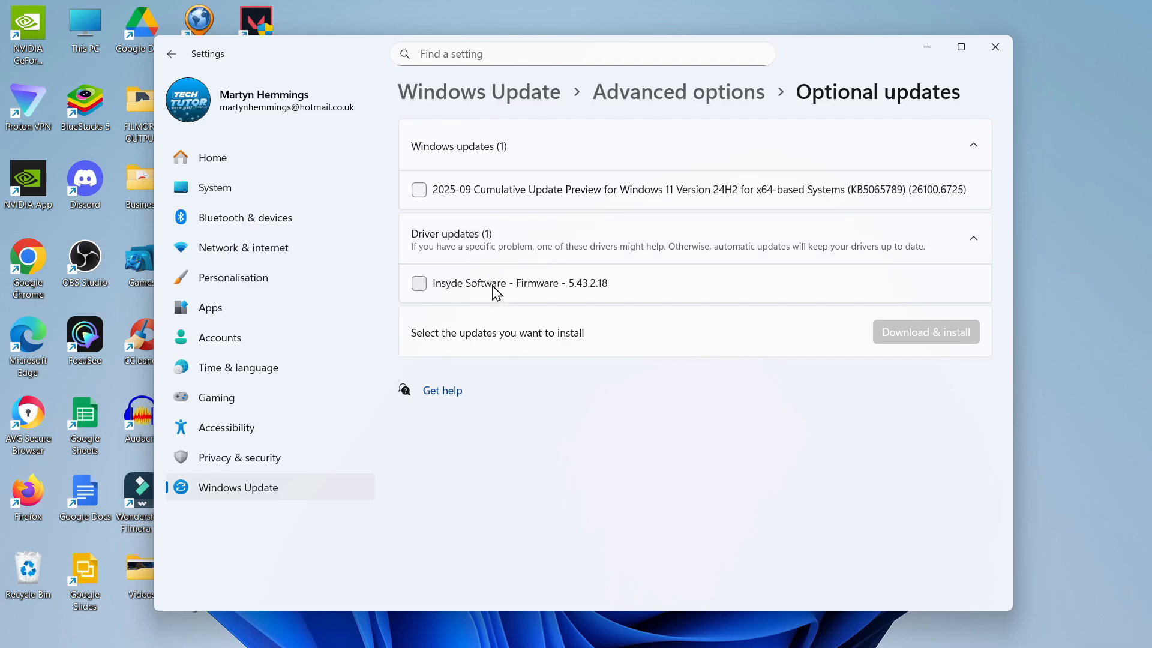
left_click(418, 284)
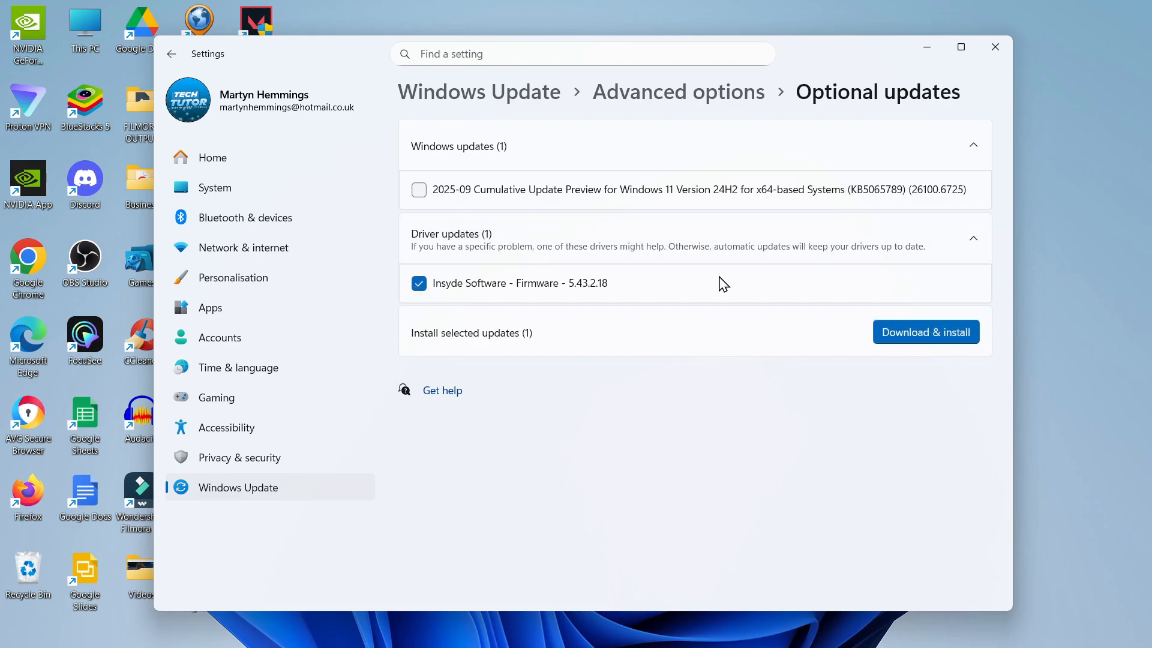
mouse_move(837, 360)
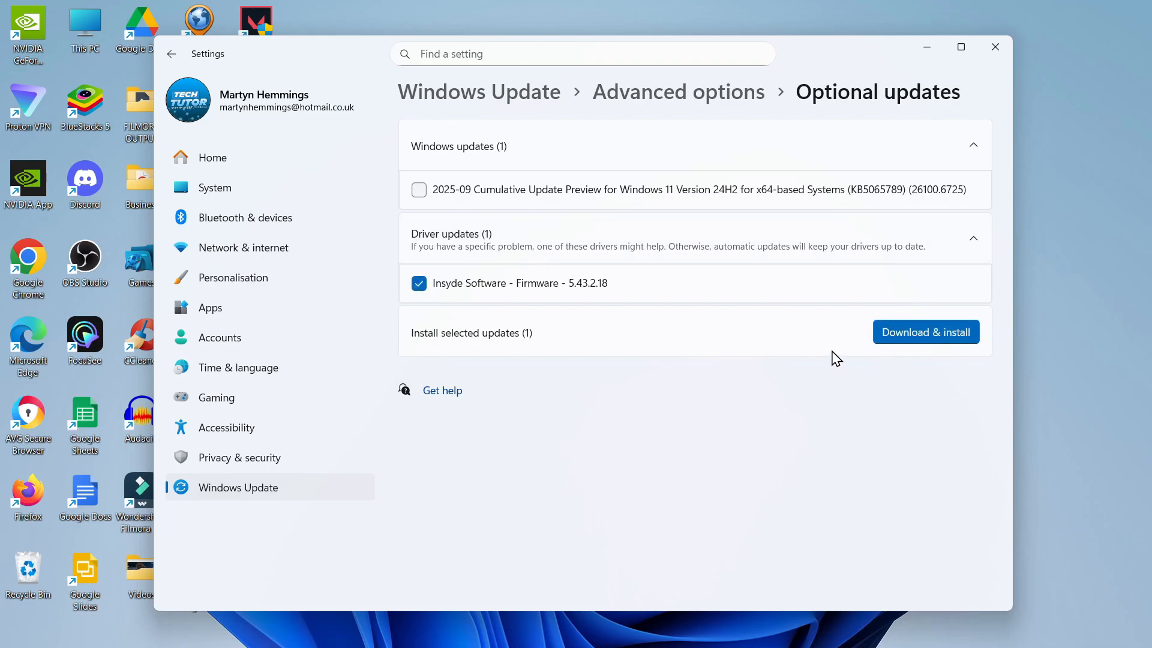
mouse_move(899, 435)
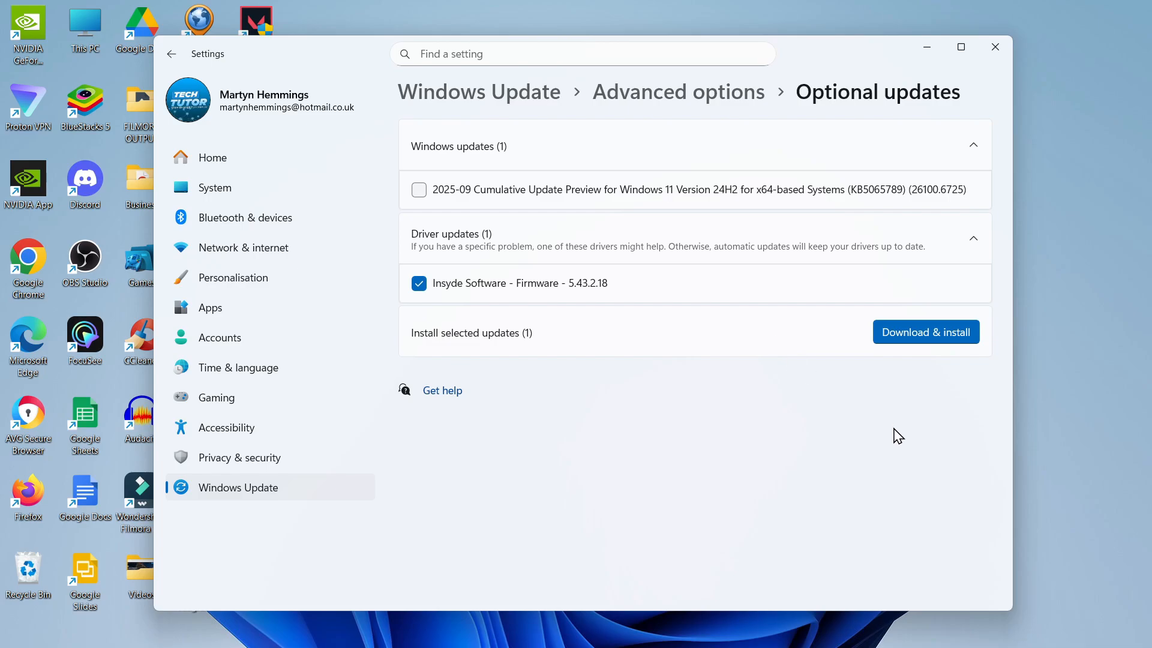
mouse_move(865, 403)
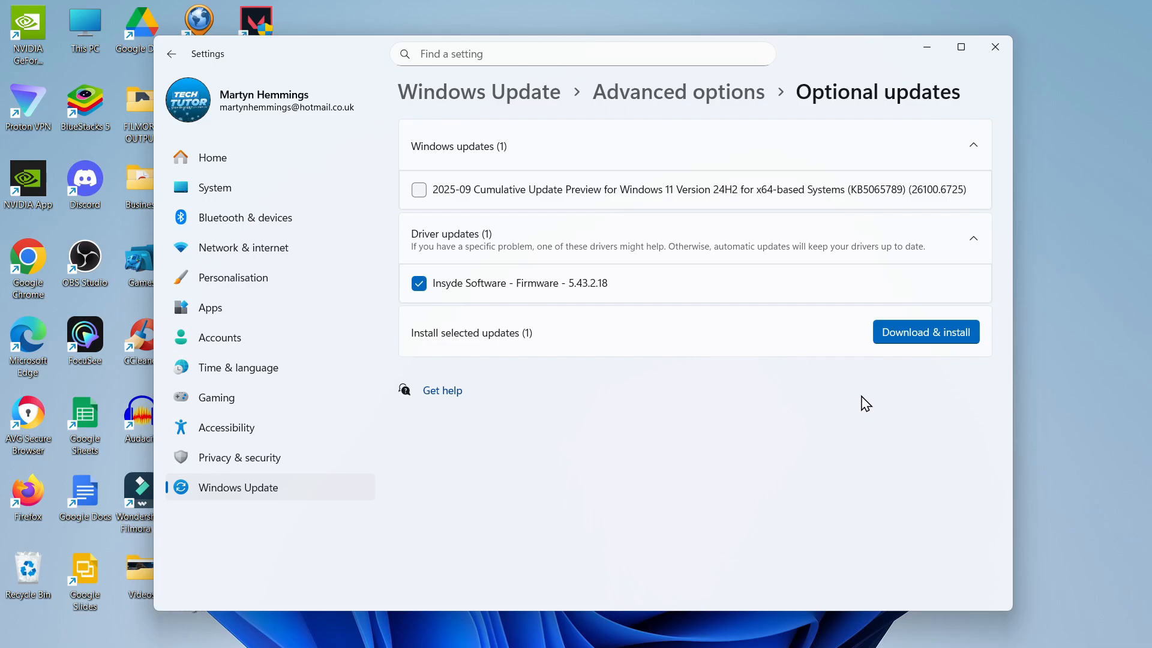
mouse_move(995, 46)
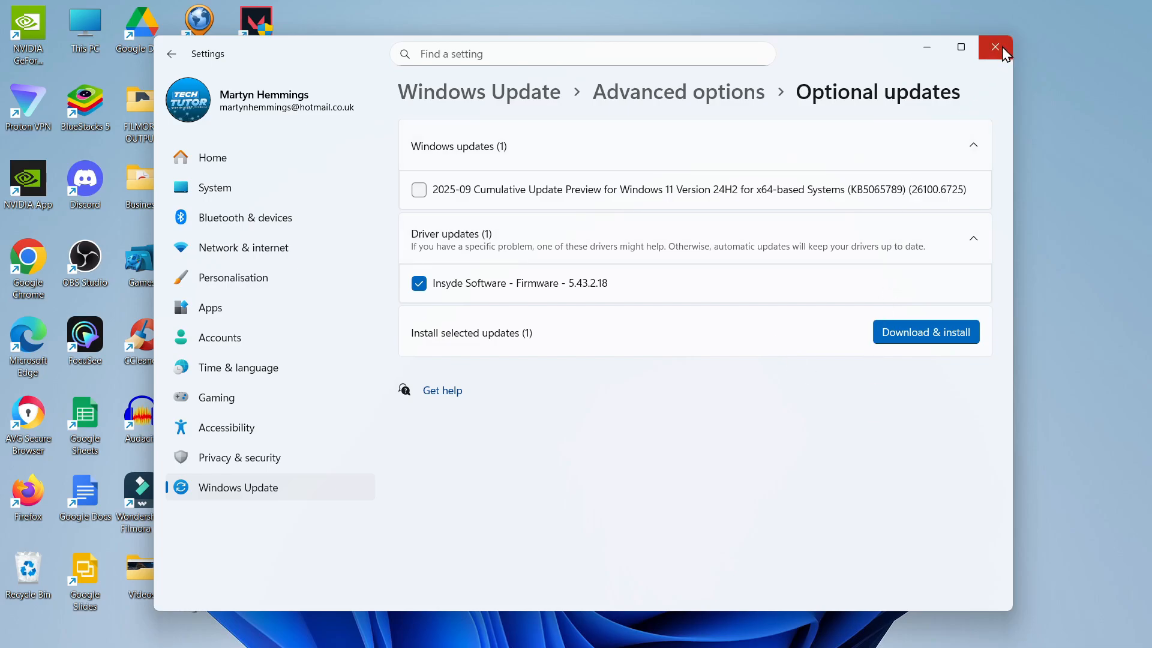
- Close Settings and start a new taskbar search
left_click(995, 47)
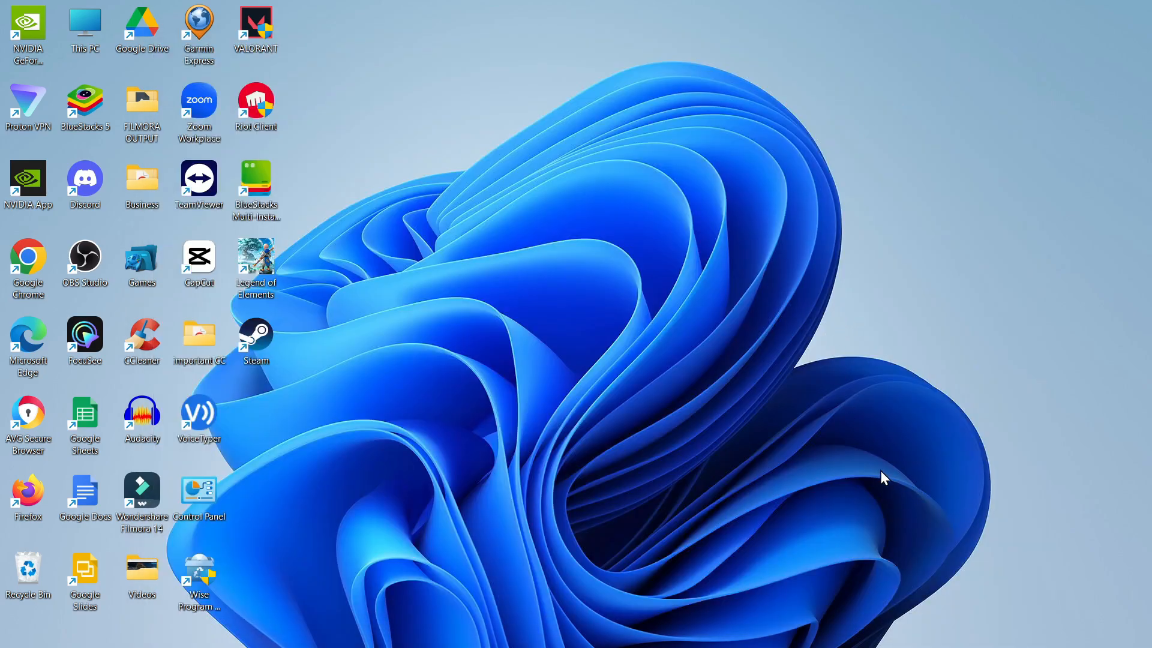
mouse_move(750, 418)
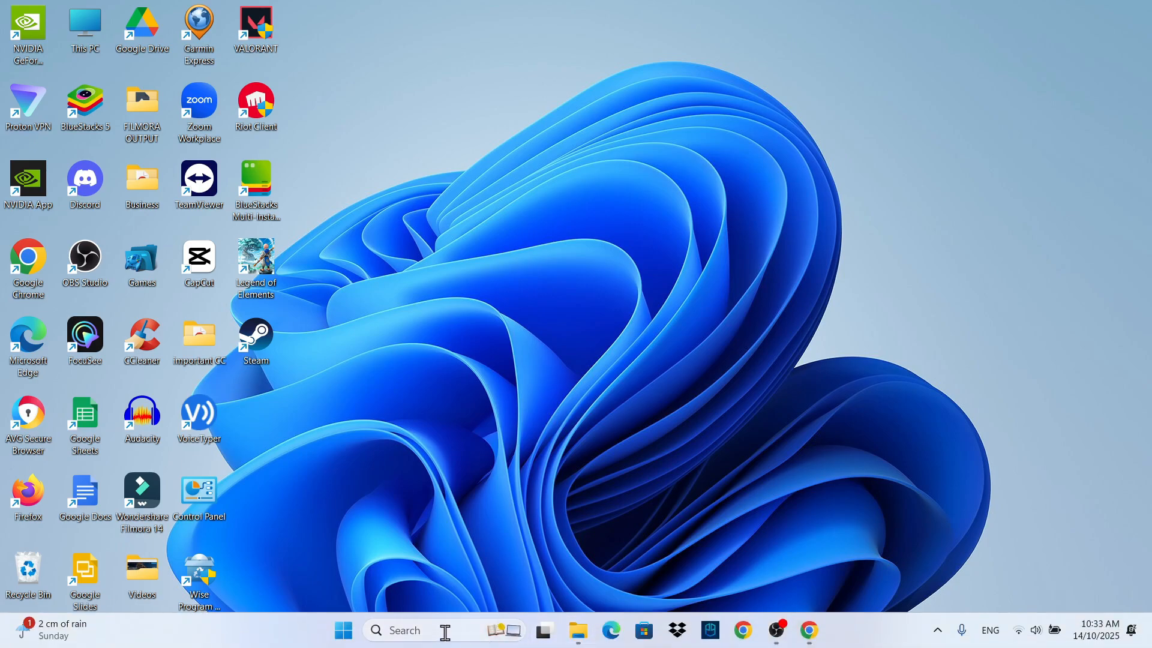
left_click(402, 629)
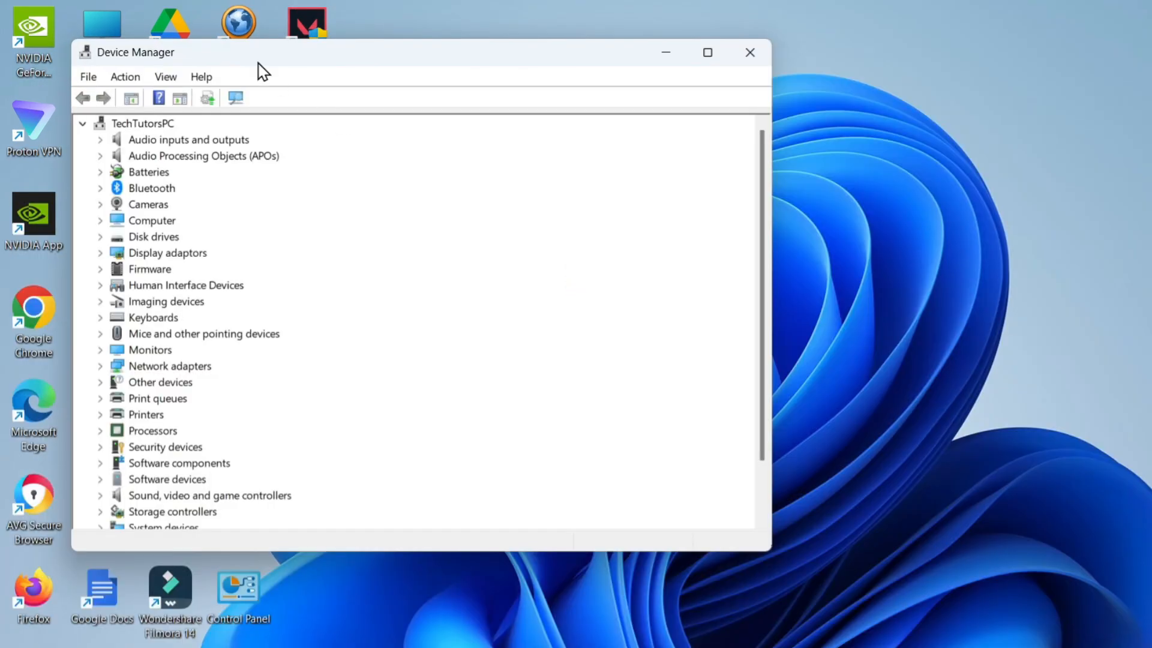
mouse_move(420, 312)
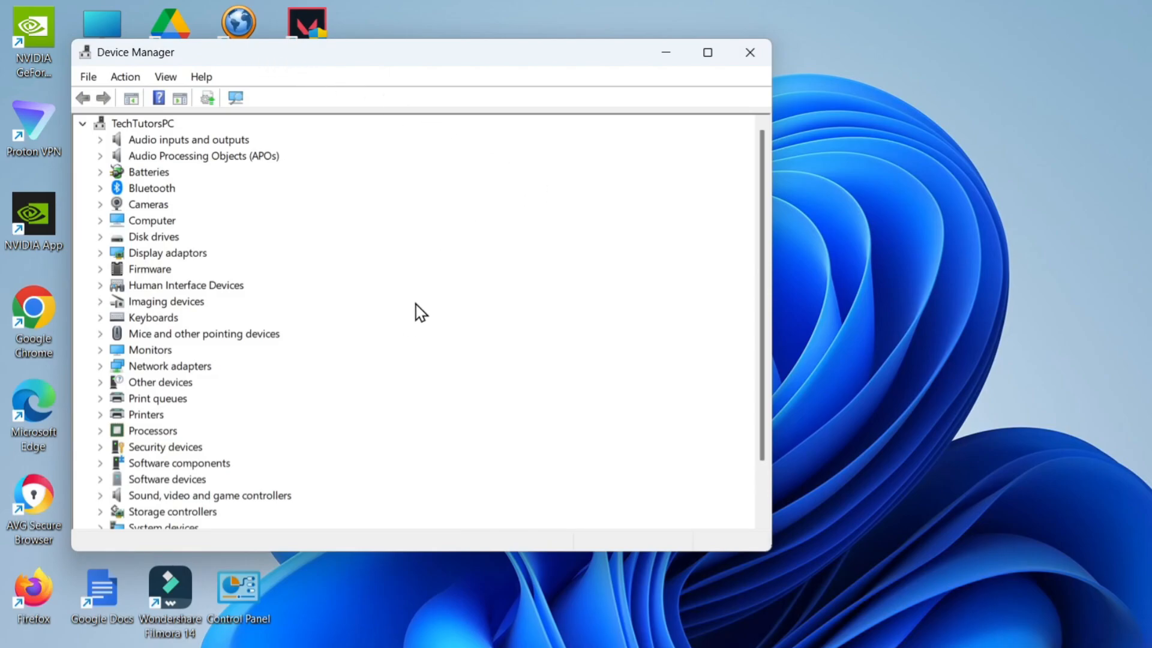
mouse_move(230, 164)
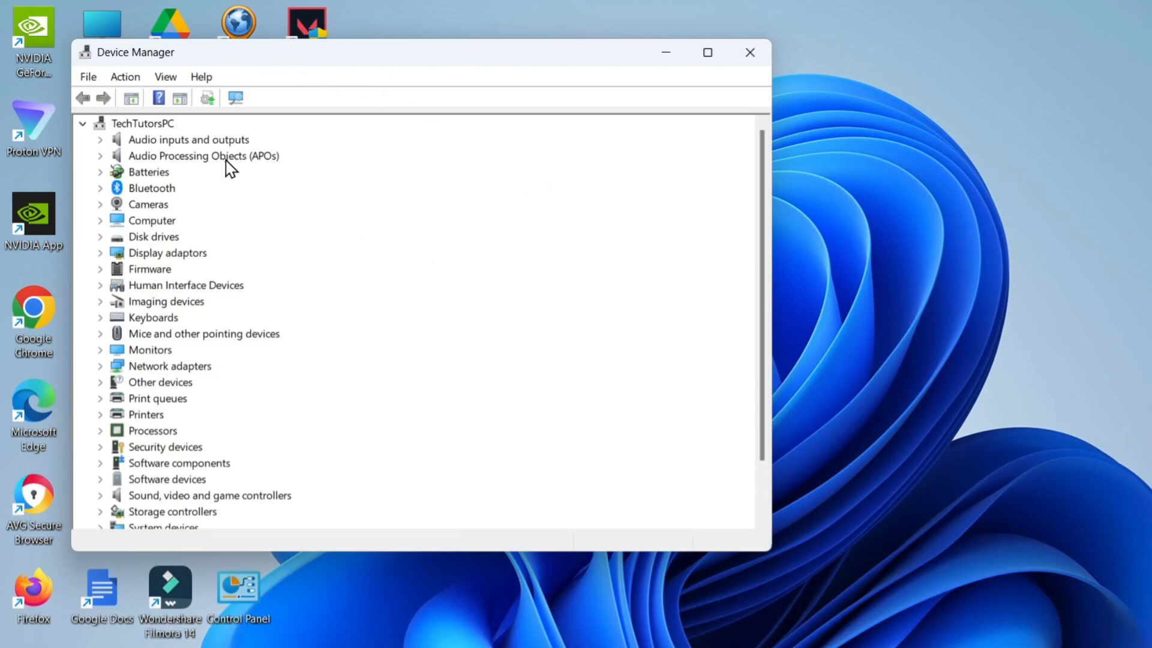
mouse_move(93, 319)
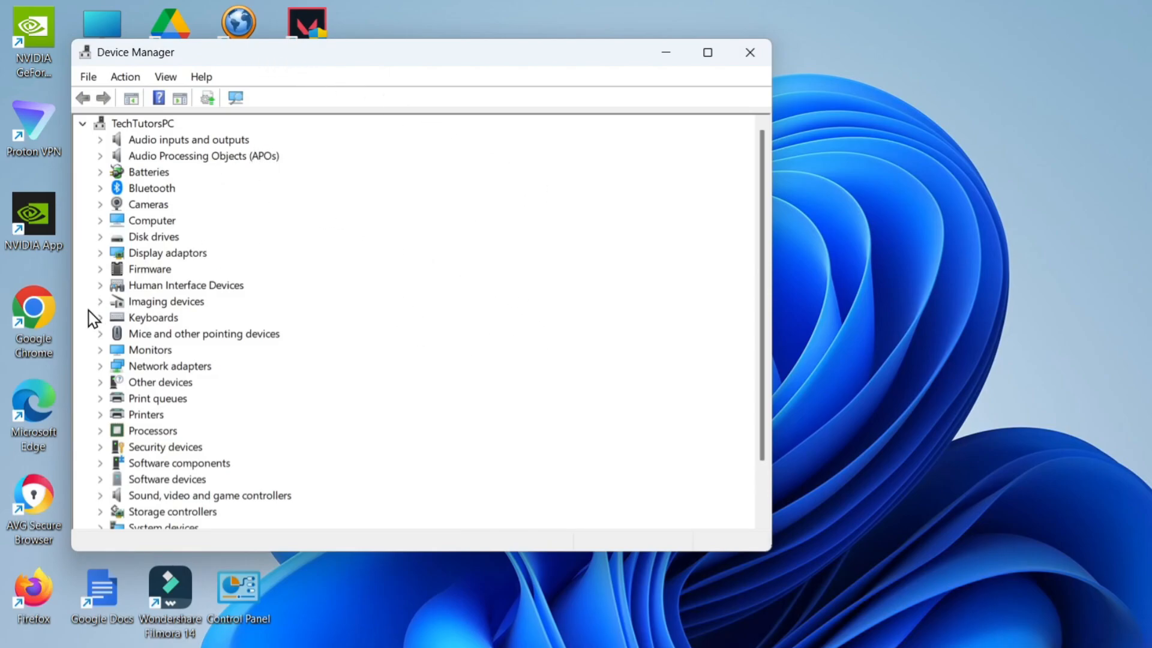
mouse_move(265, 317)
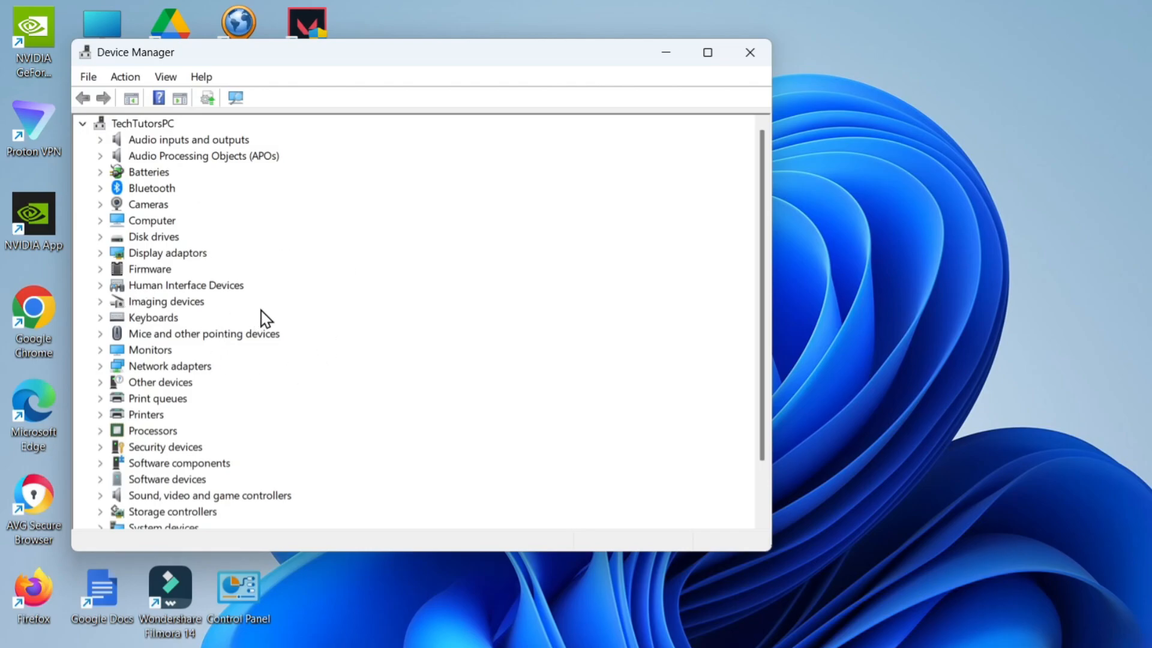
mouse_move(176, 275)
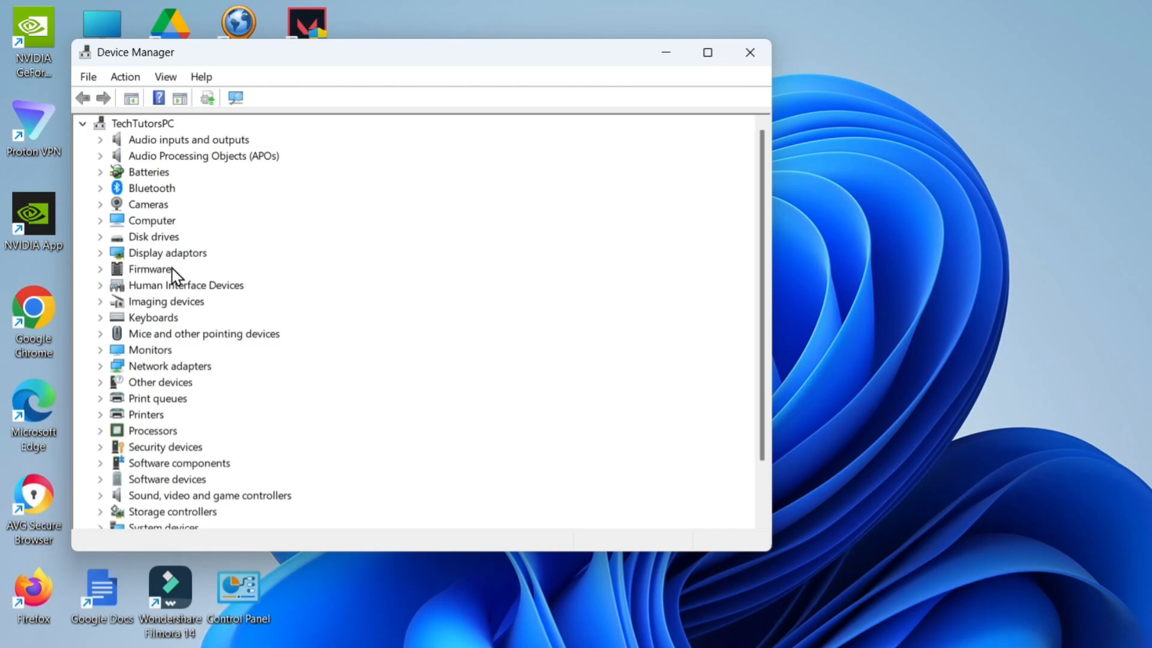
mouse_move(288, 261)
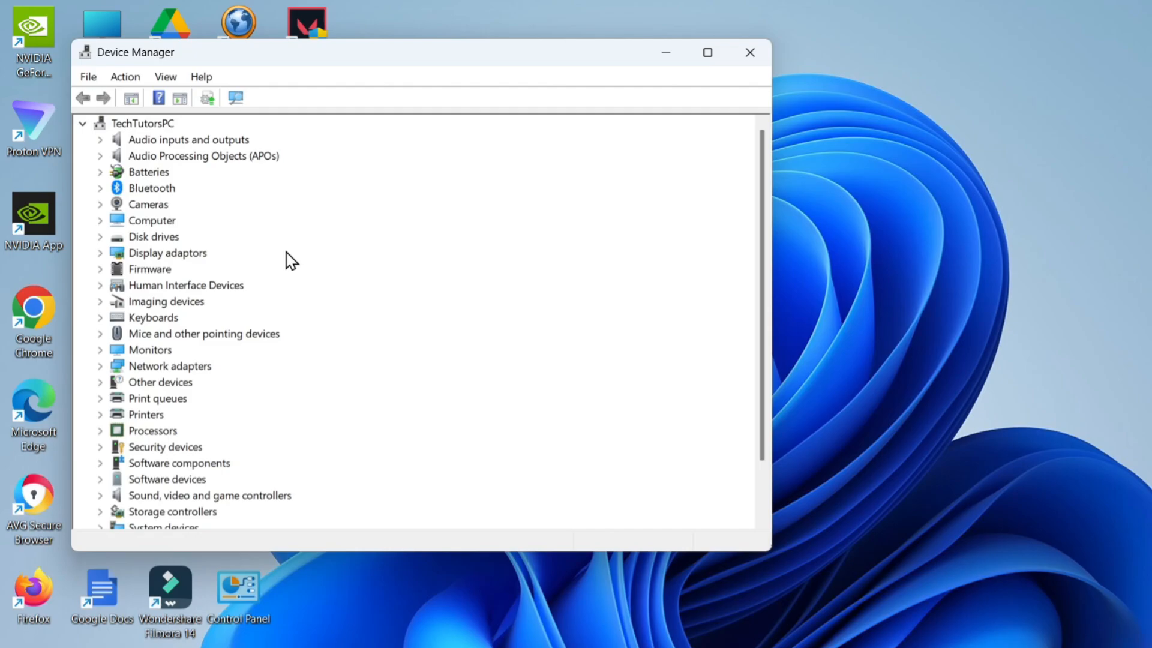
mouse_move(266, 249)
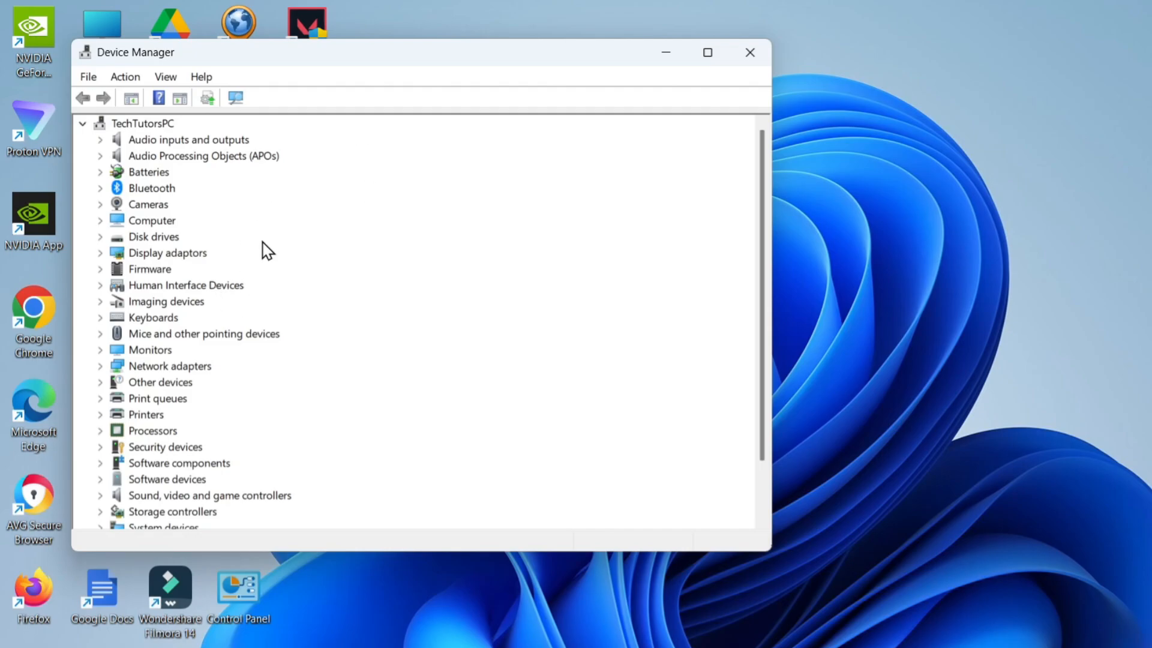
mouse_move(255, 259)
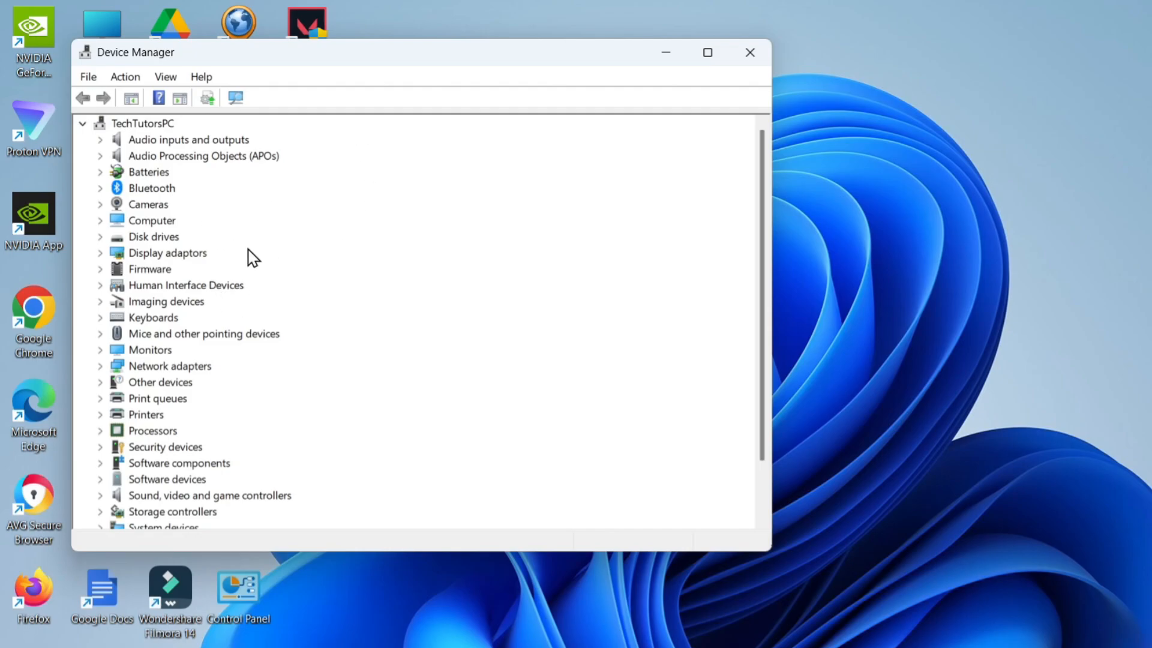
mouse_move(223, 164)
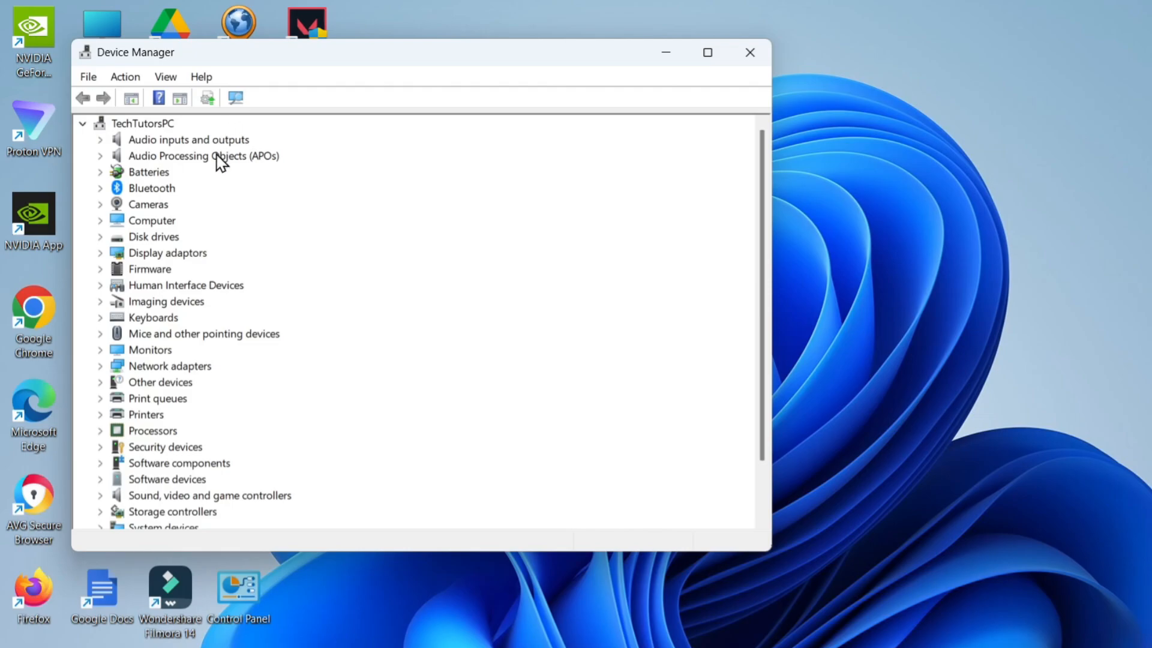
mouse_move(114, 197)
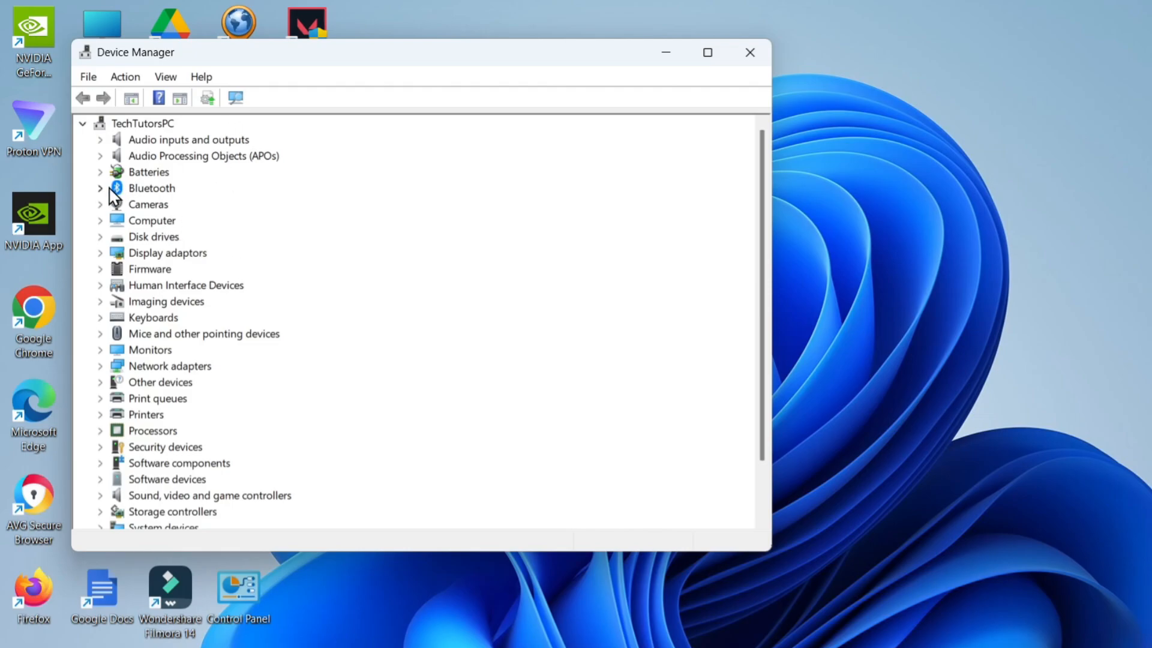
- Expand Bluetooth and open the Intel(R) Wireless Bluetooth(R) adapter's context menu
left_click(100, 188)
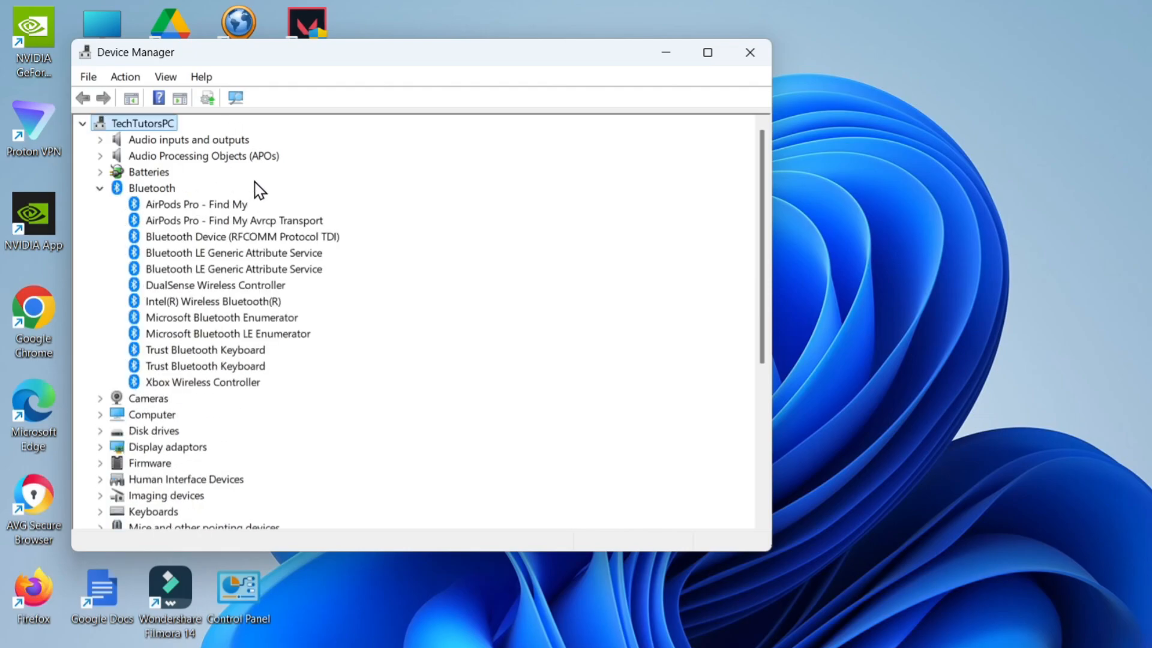
mouse_move(265, 239)
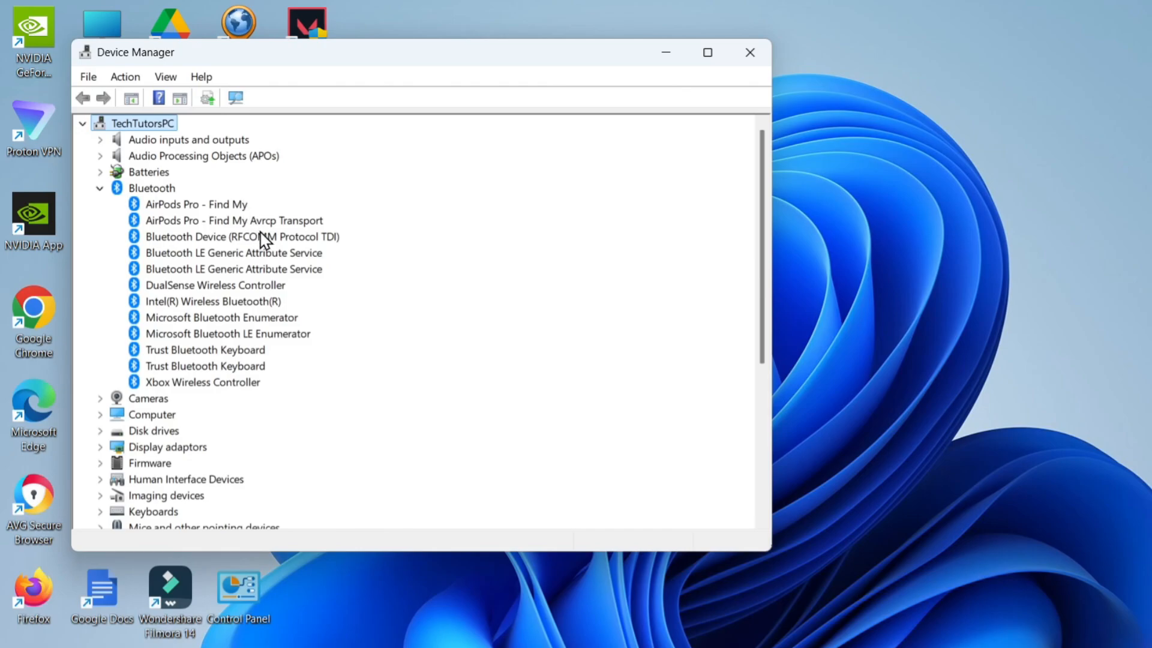
left_click(212, 300)
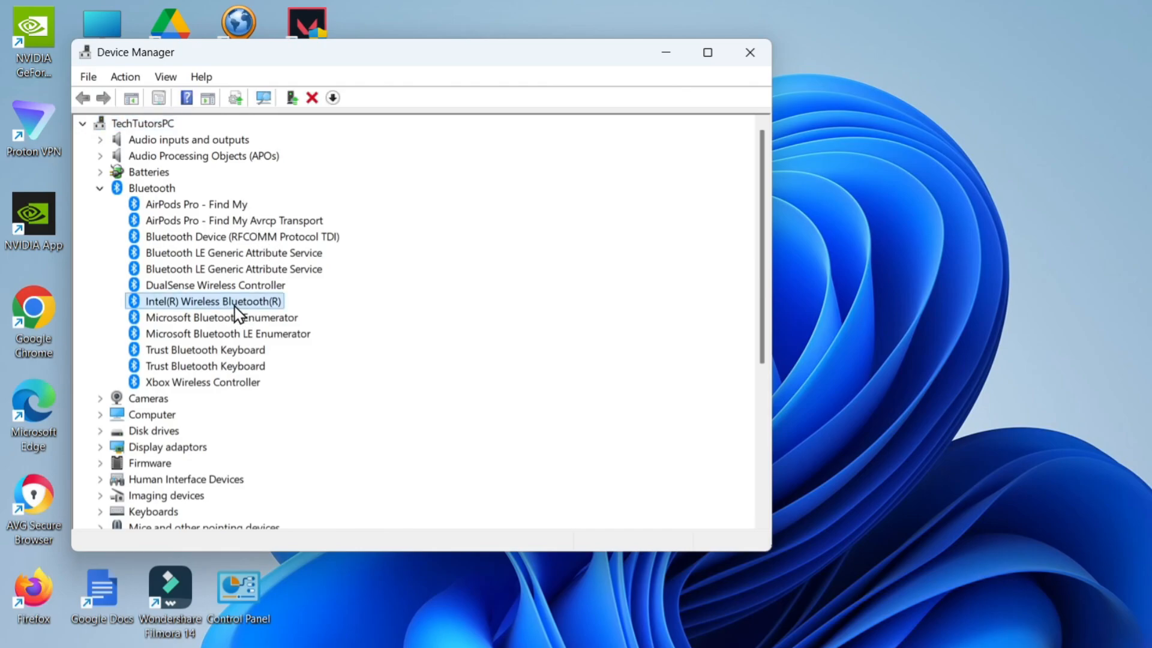
right_click(211, 301)
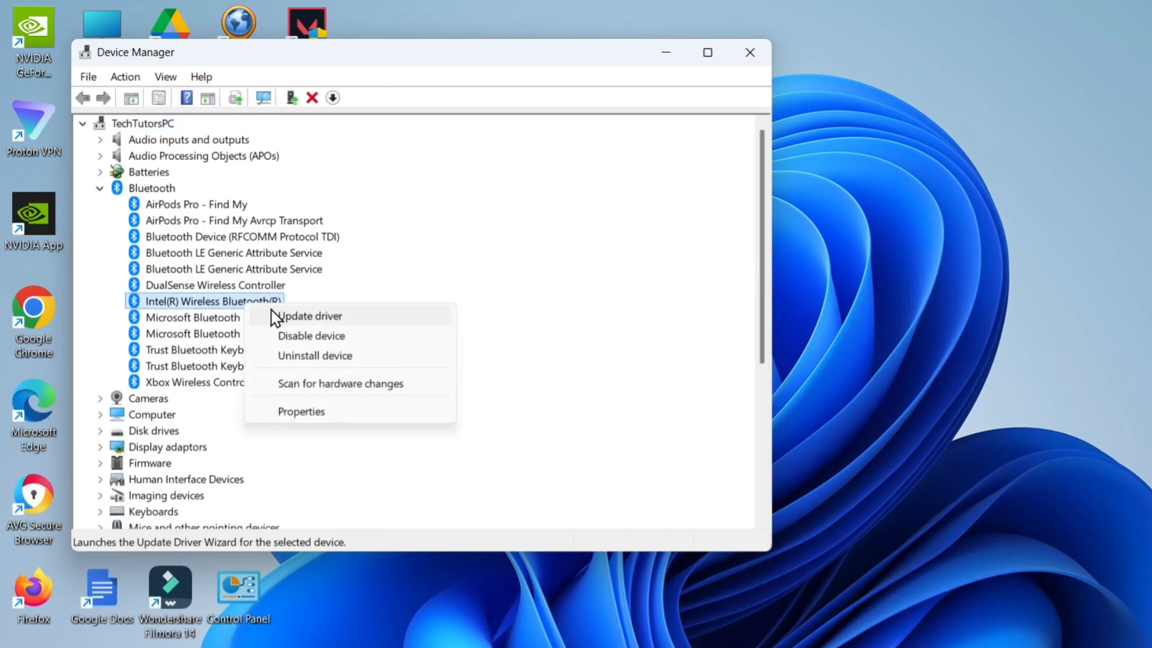
- Search automatically for an Intel Bluetooth driver, see best drivers installed, and close
left_click(308, 316)
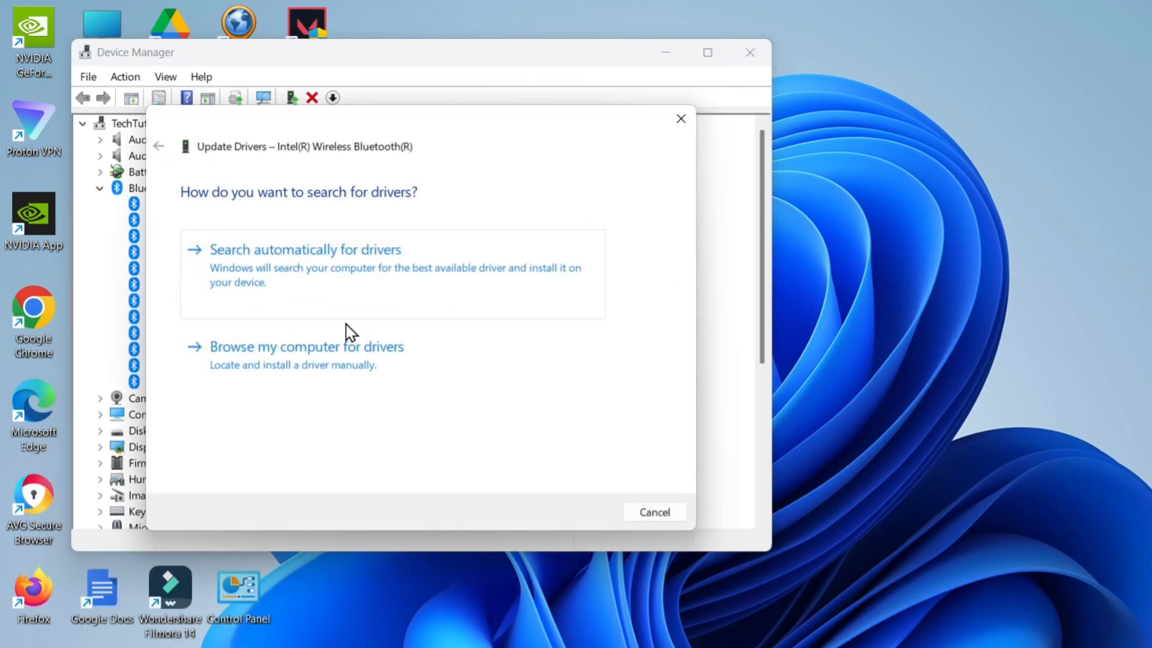
mouse_move(370, 297)
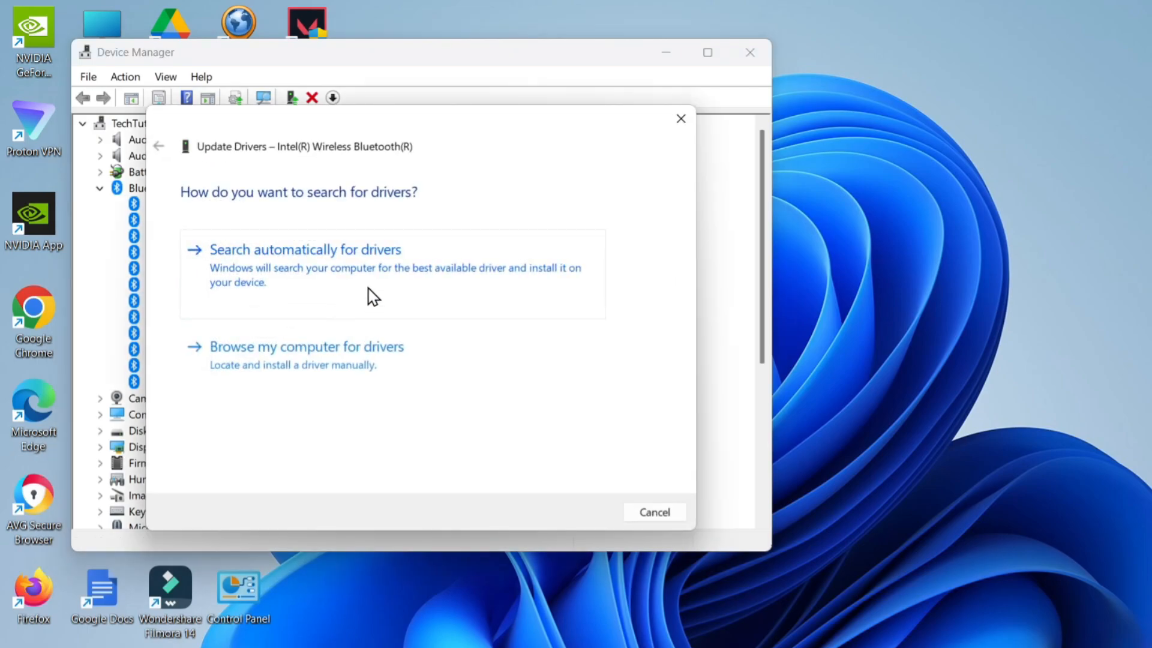
left_click(305, 248)
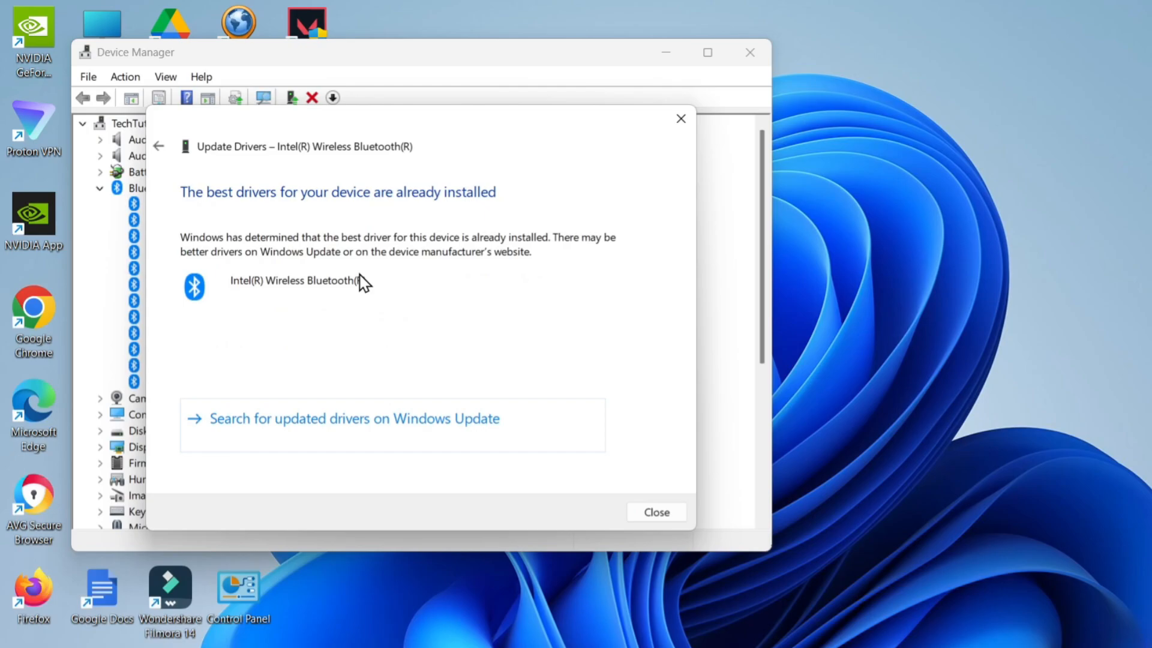
mouse_move(184, 258)
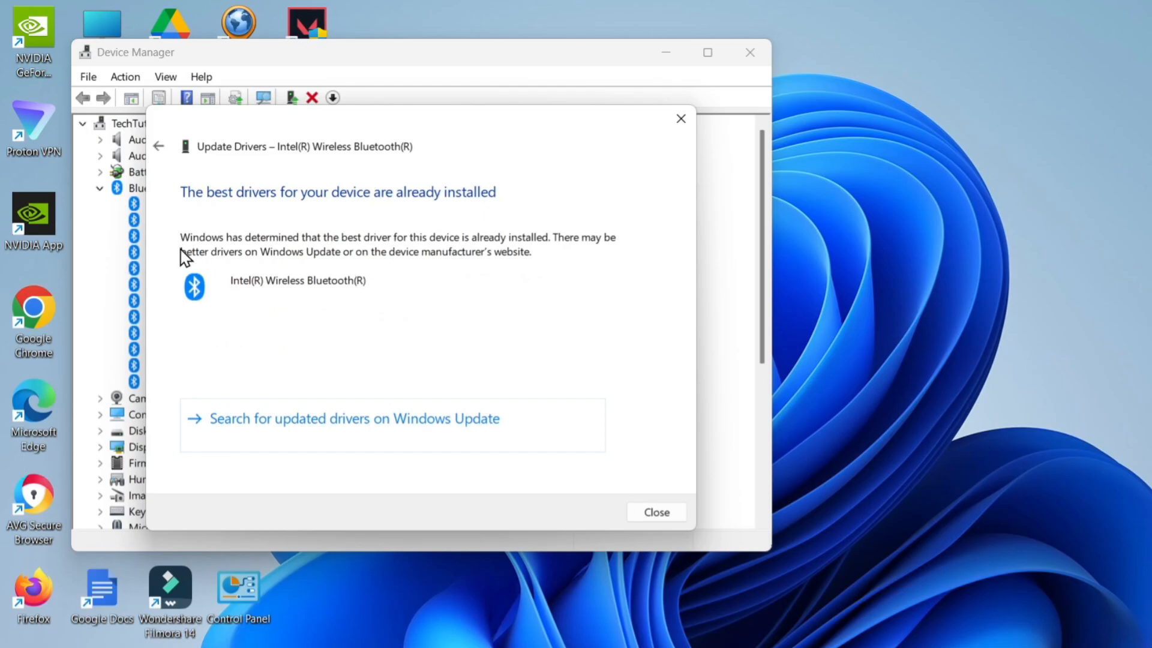
mouse_move(163, 262)
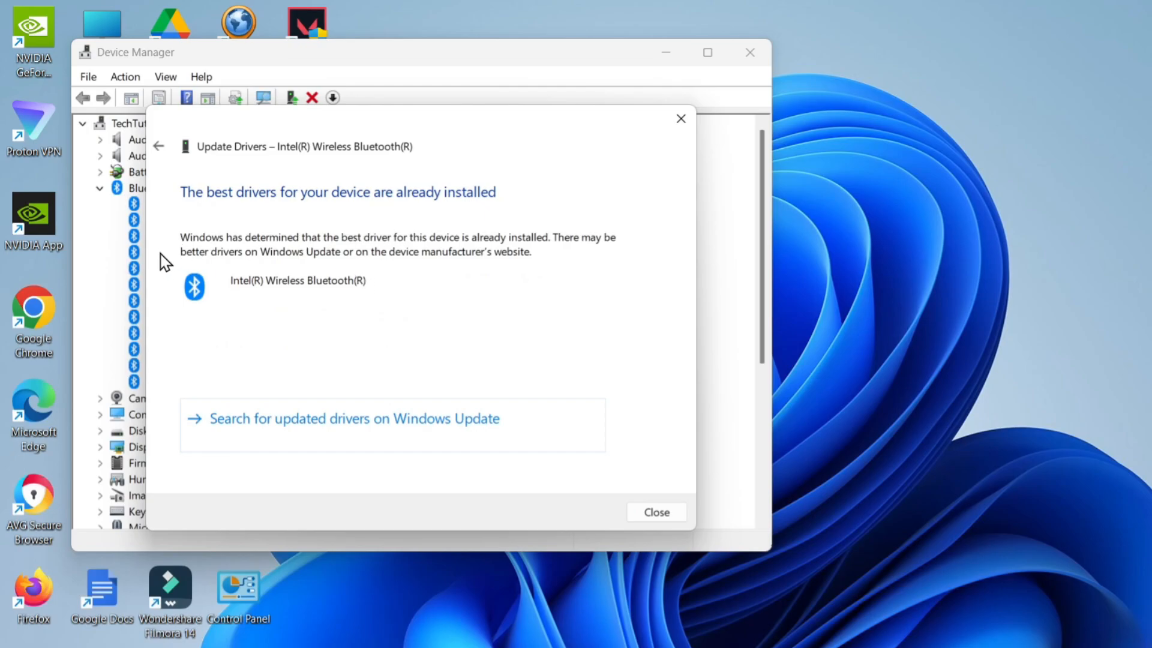
mouse_move(421, 314)
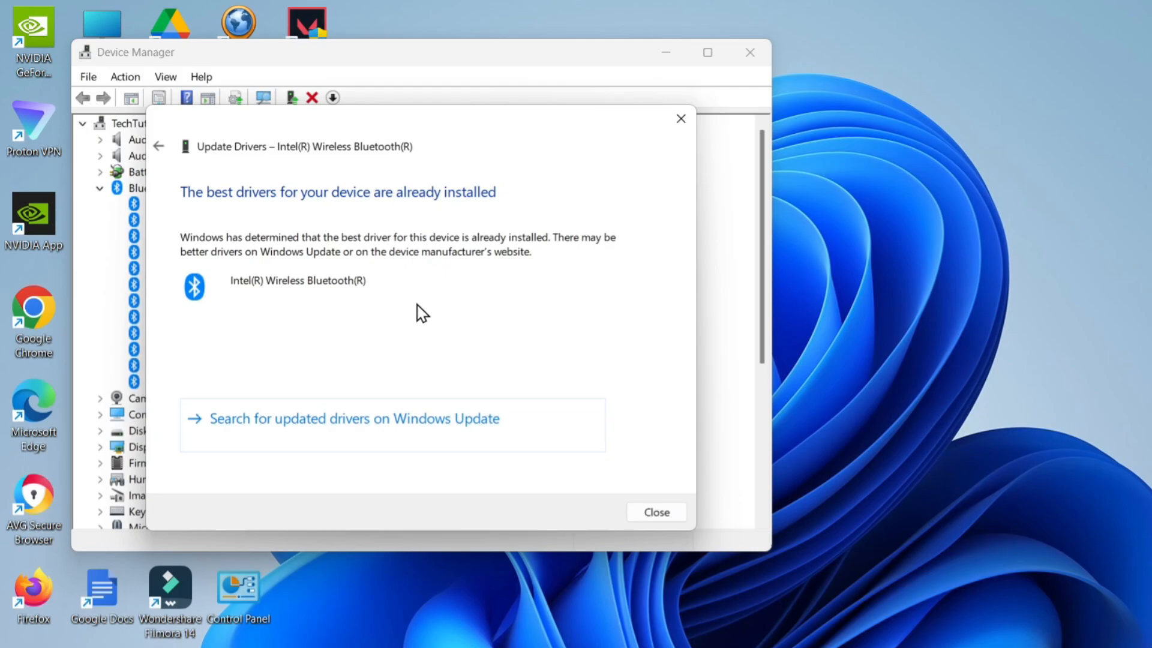
mouse_move(730, 429)
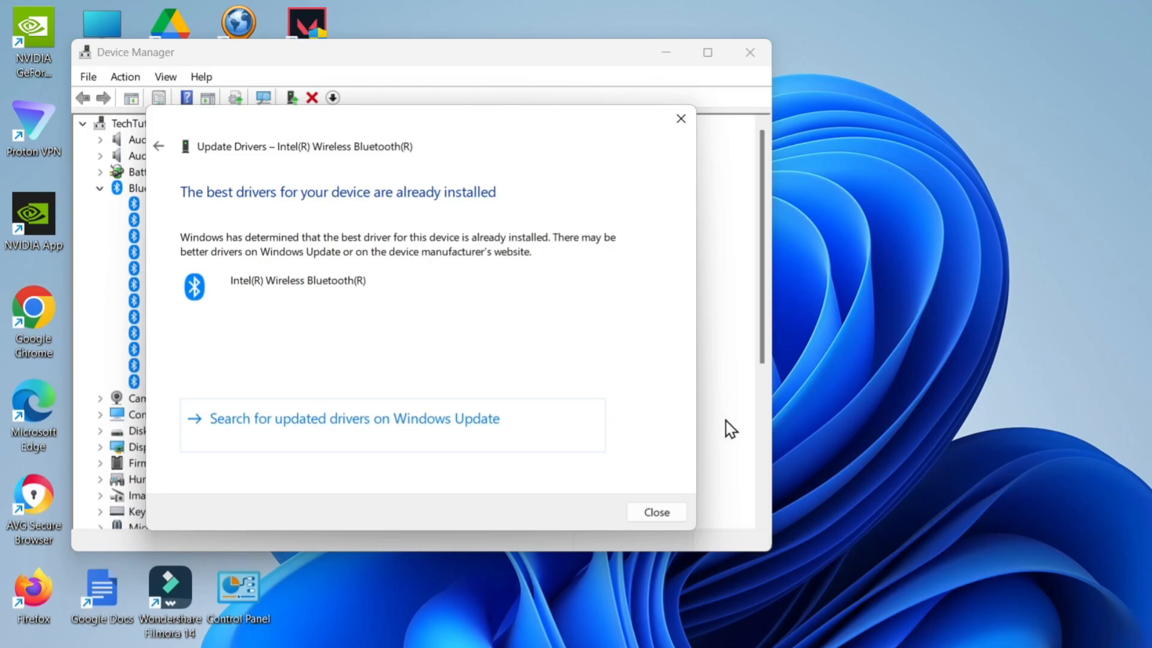
mouse_move(389, 441)
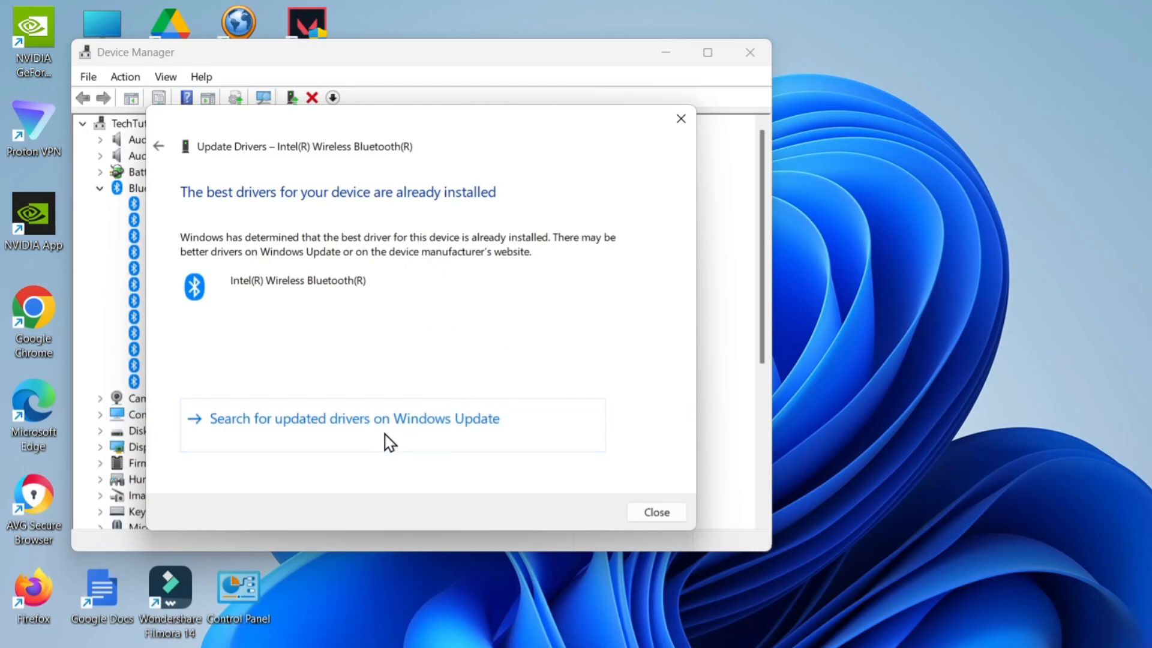
mouse_move(655, 512)
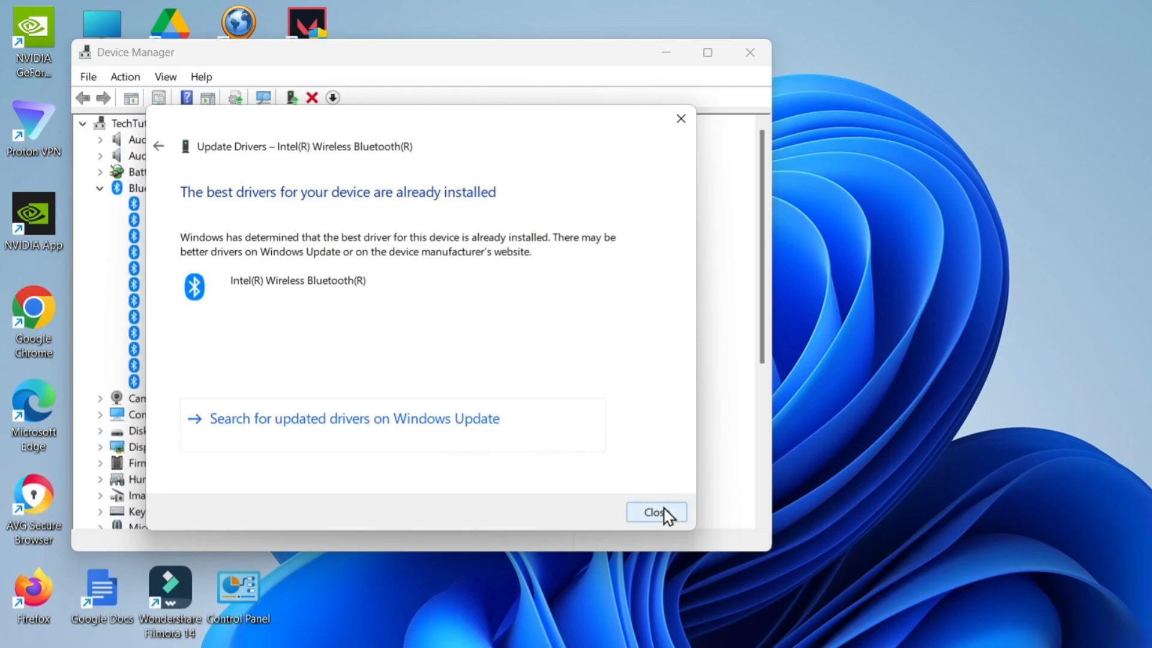
left_click(655, 511)
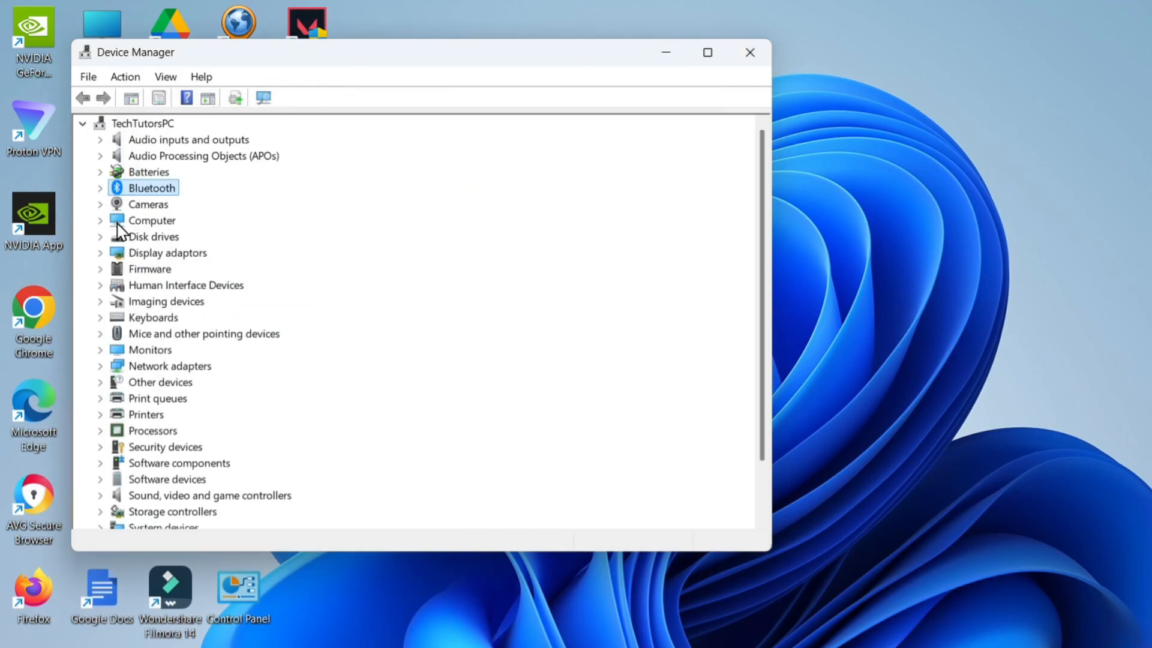
mouse_move(226, 234)
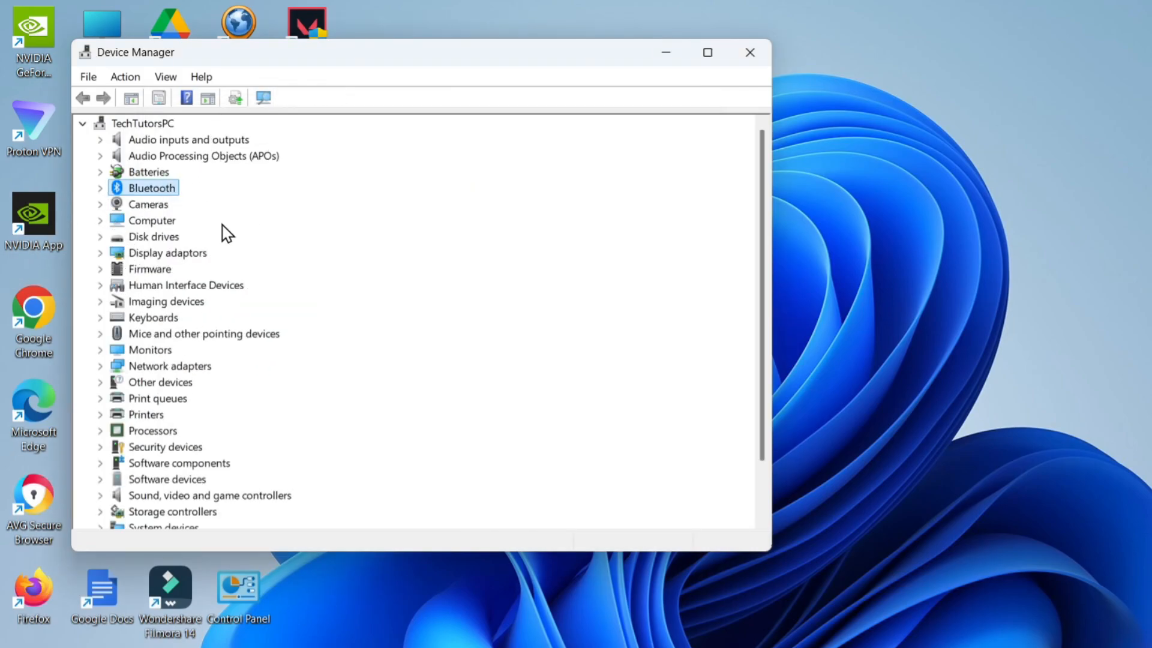
mouse_move(192, 370)
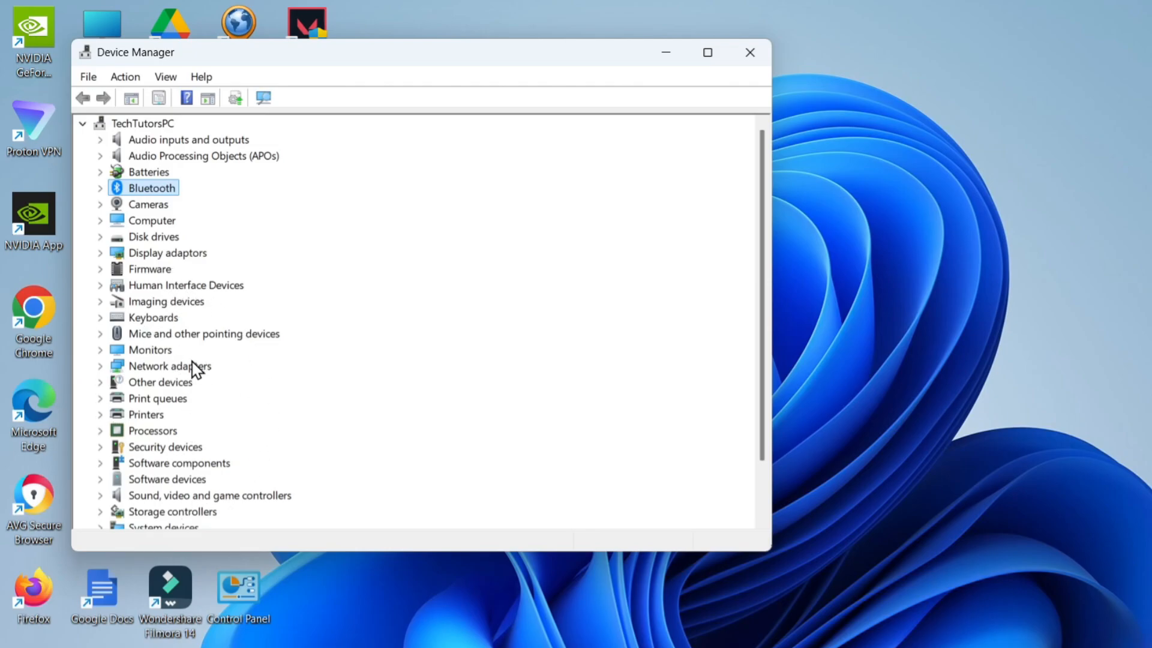
mouse_move(224, 510)
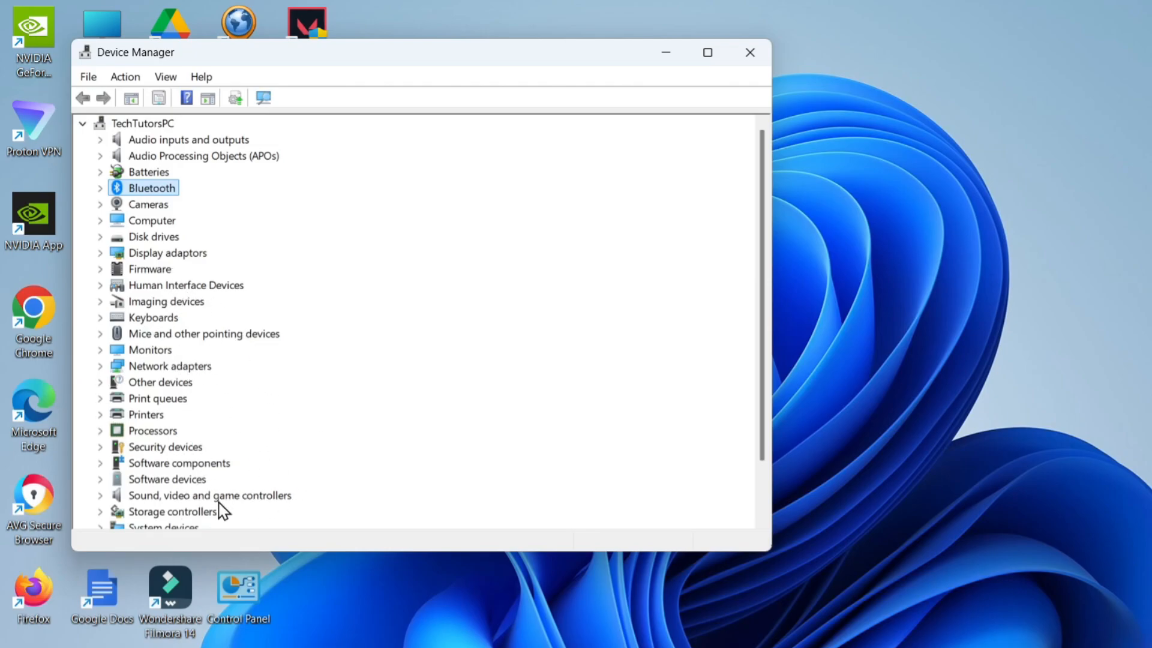
mouse_move(674, 250)
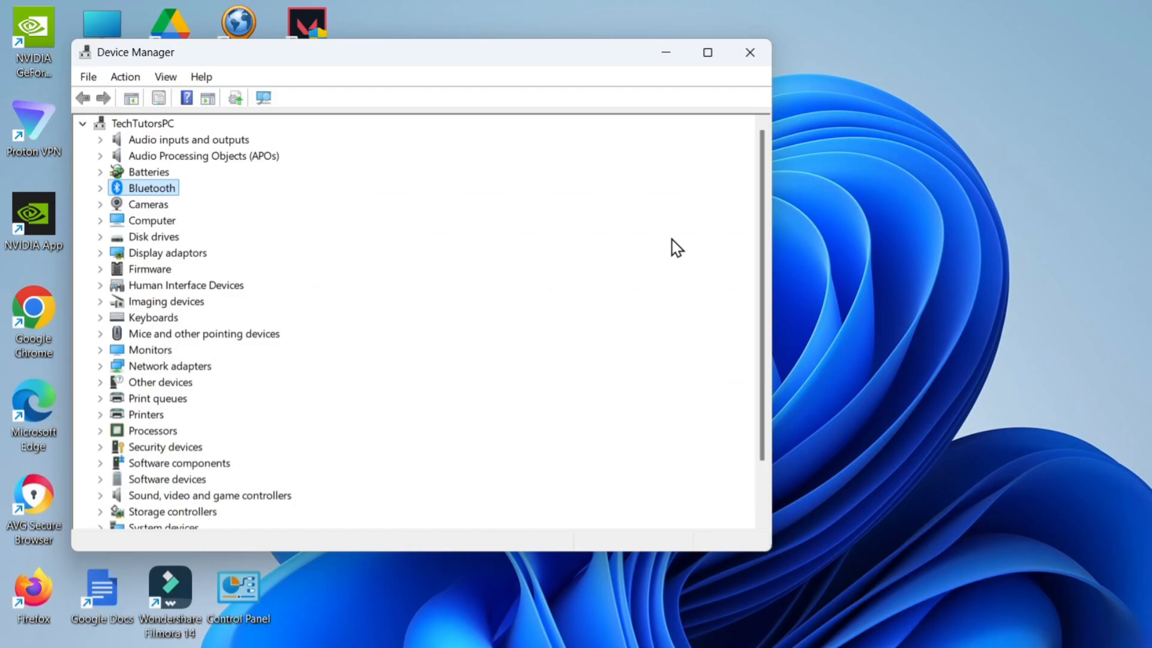
mouse_move(654, 331)
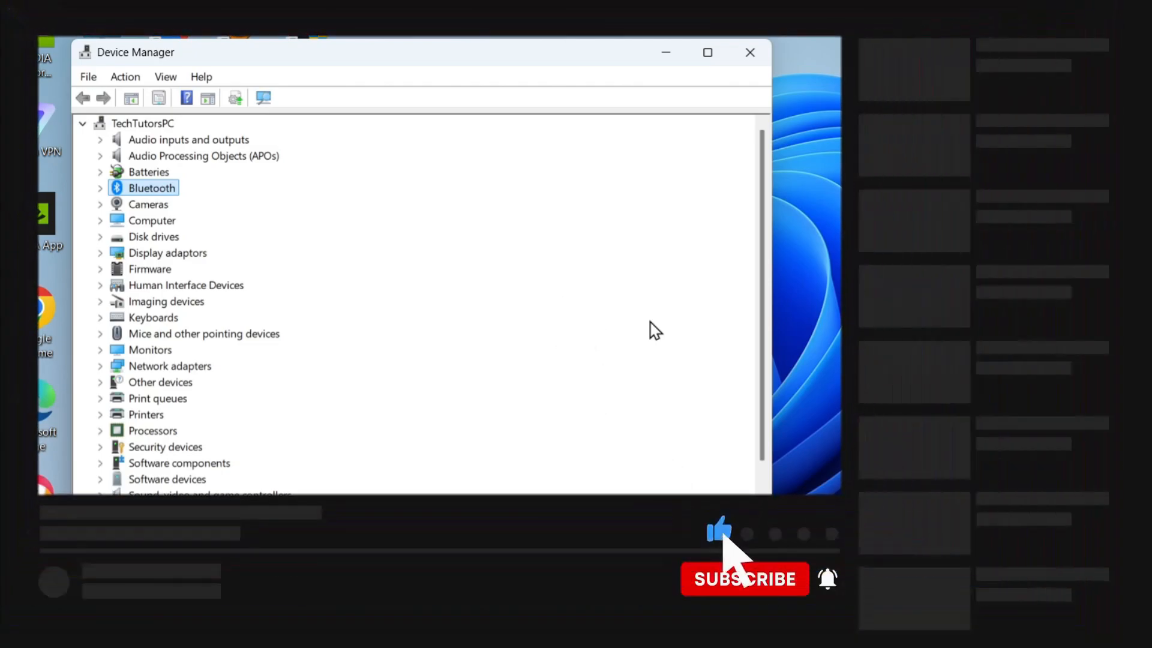
left_click(743, 579)
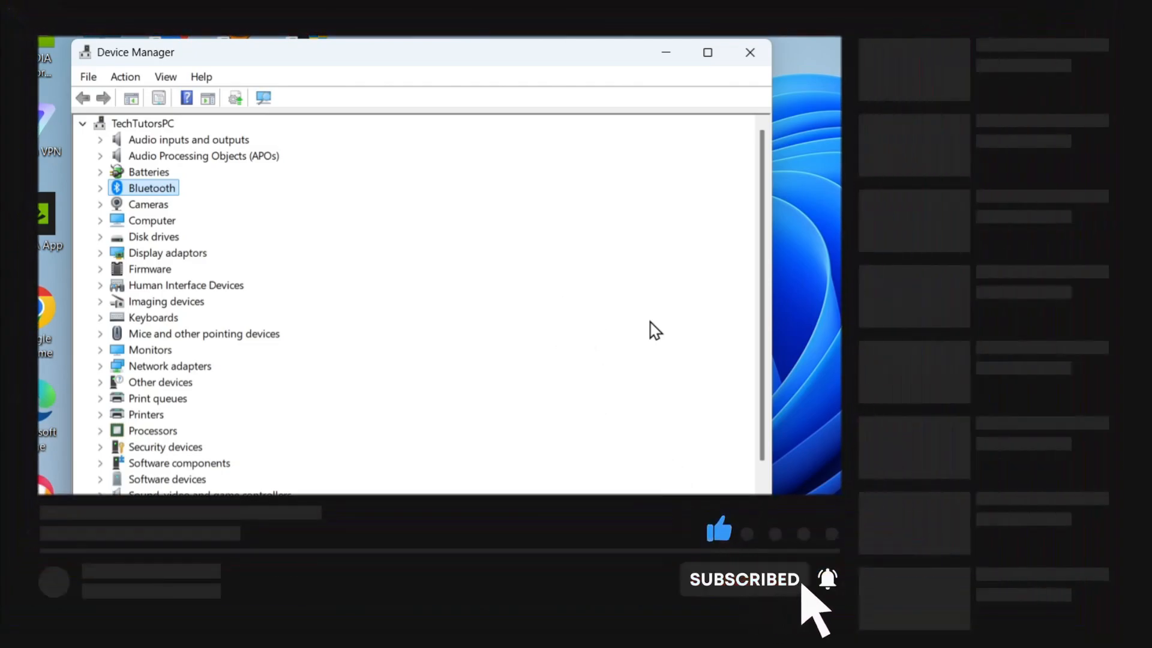